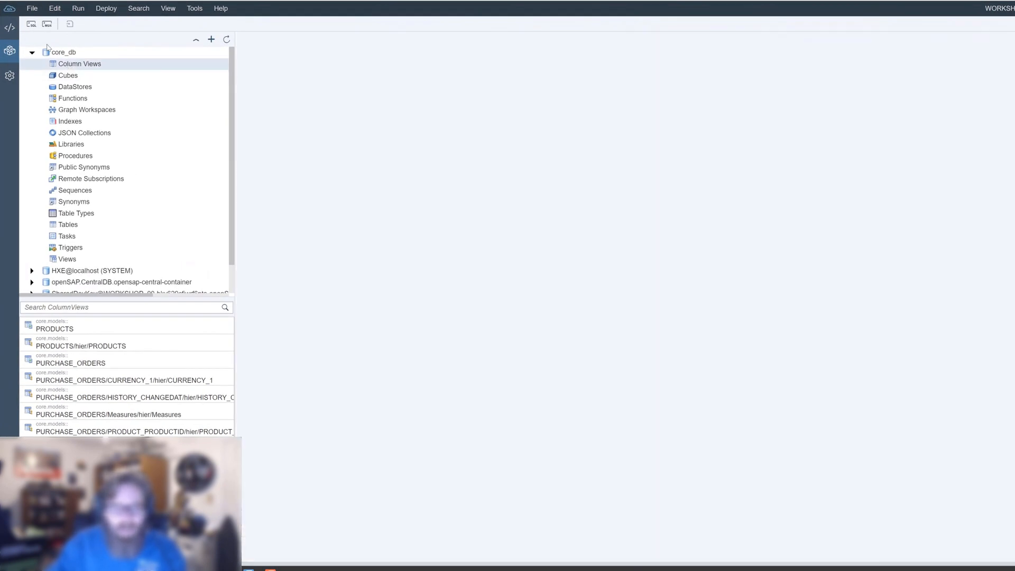
Switch to the Development workspace and start a new Calculation View in the models folder.
left_click(10, 33)
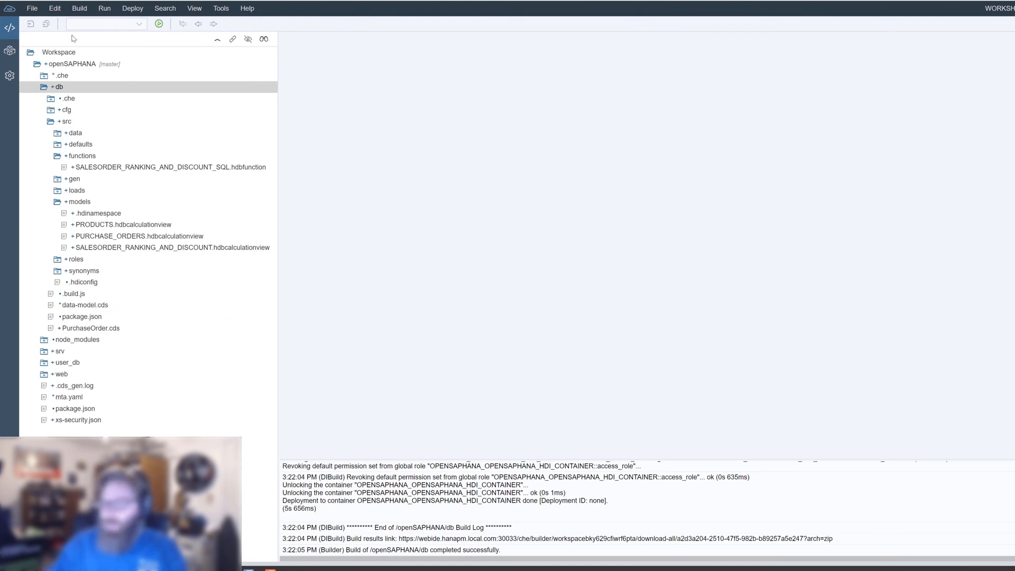
left_click(82, 156)
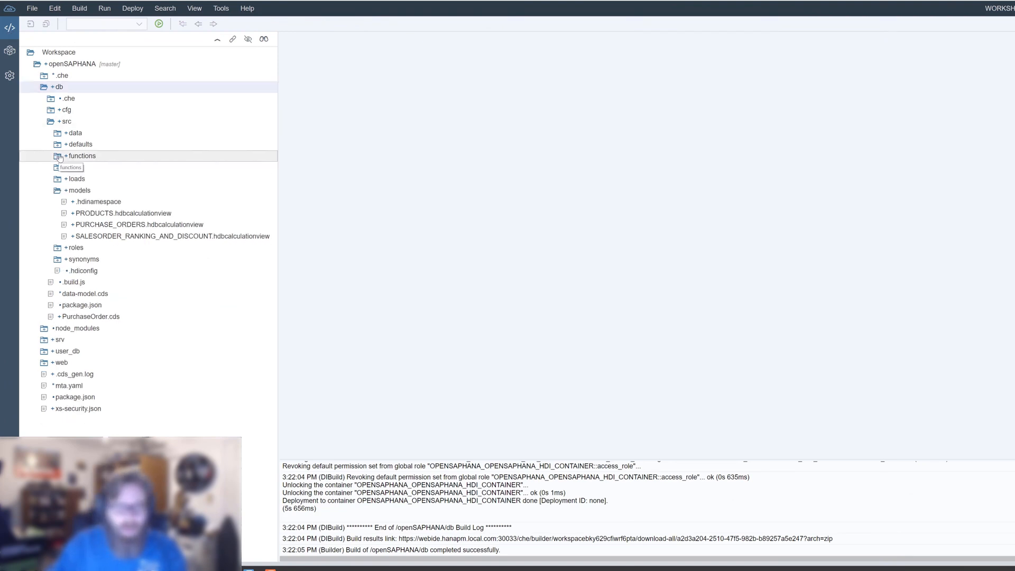
right_click(77, 191)
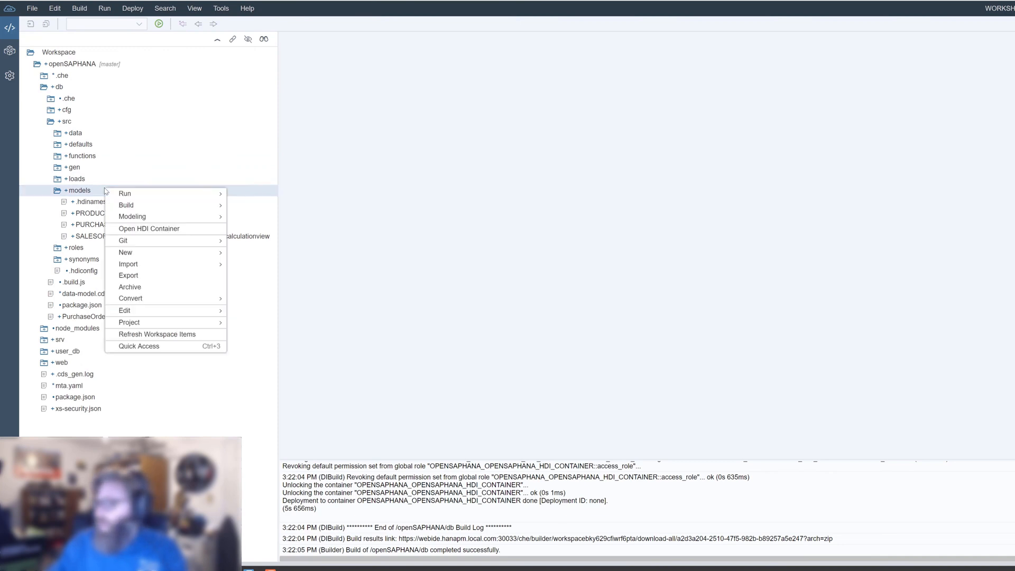
mouse_move(146, 241)
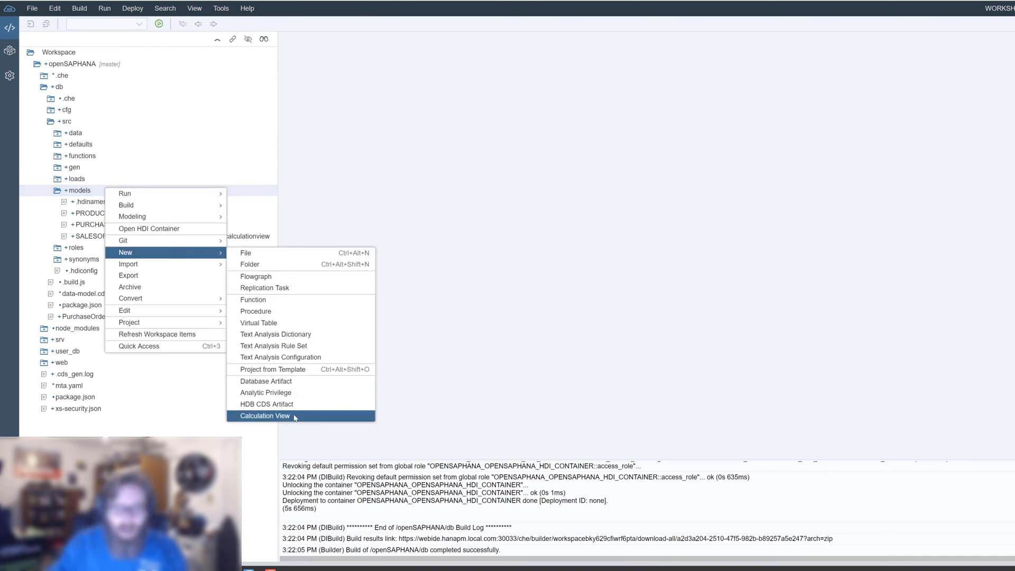
left_click(264, 416)
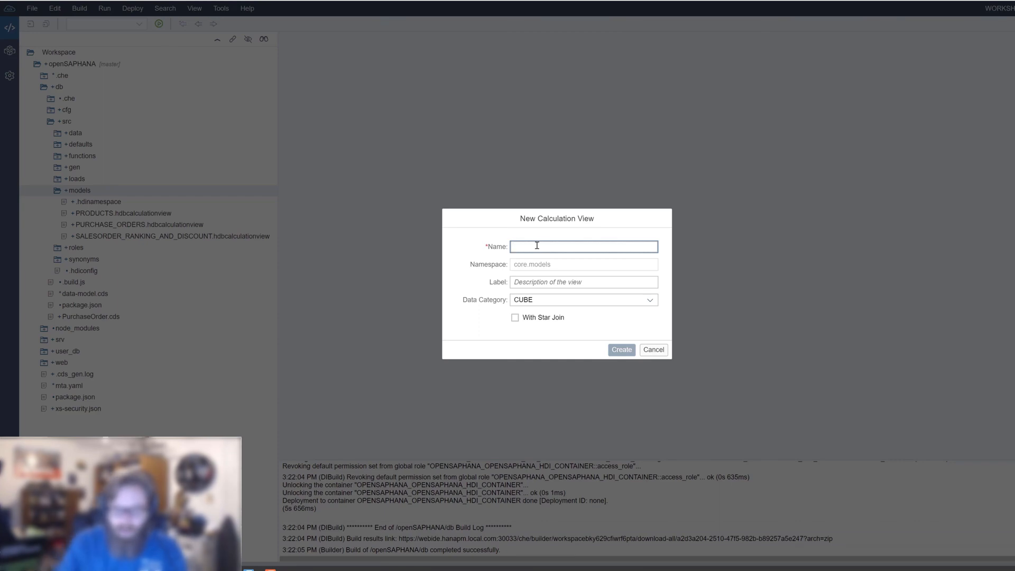
Create calculation view BUYER with Data Category DIMENSION and open it in the graphical editor.
type("BUYER")
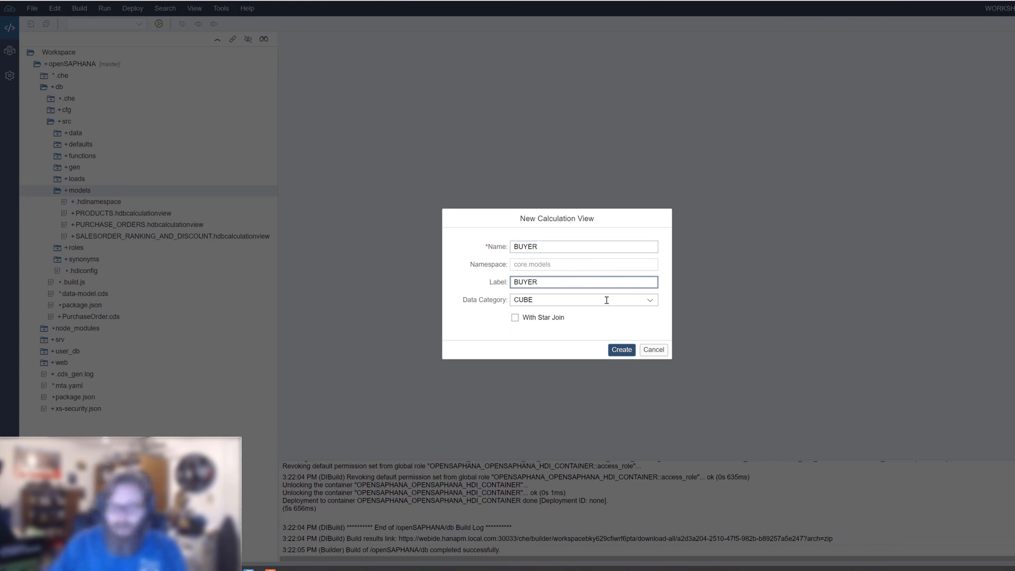
left_click(582, 299)
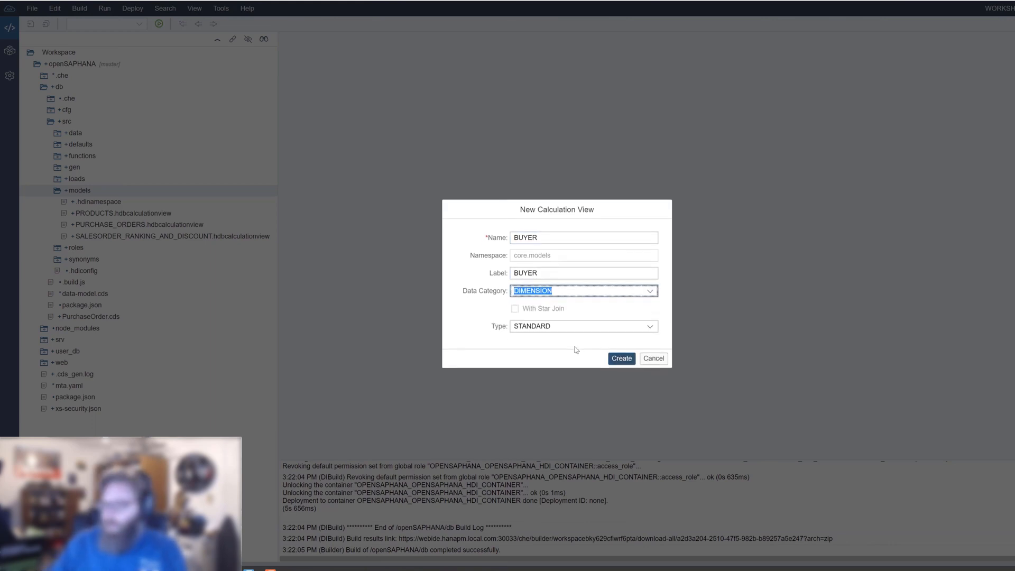
left_click(621, 358)
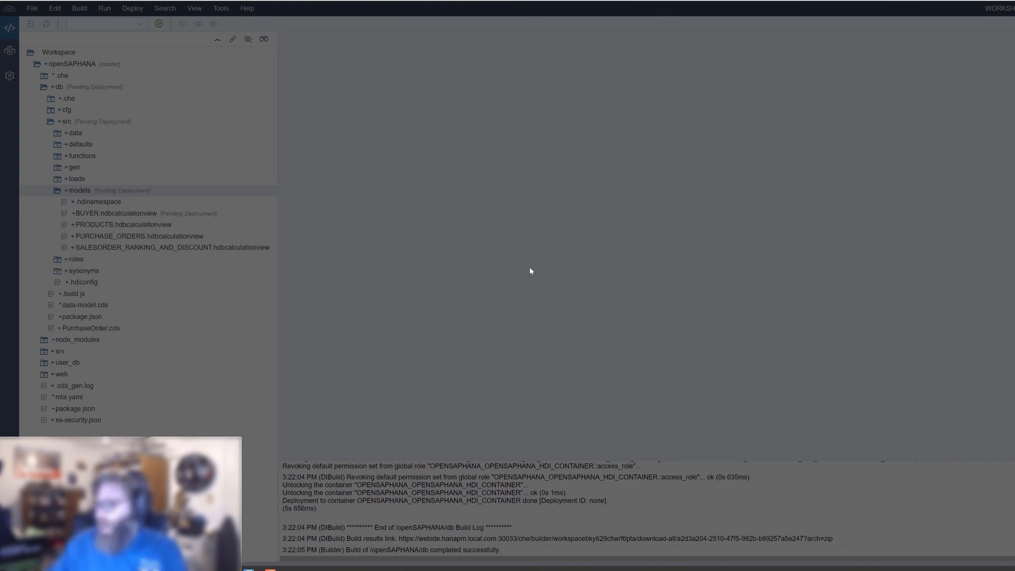
double_click(116, 212)
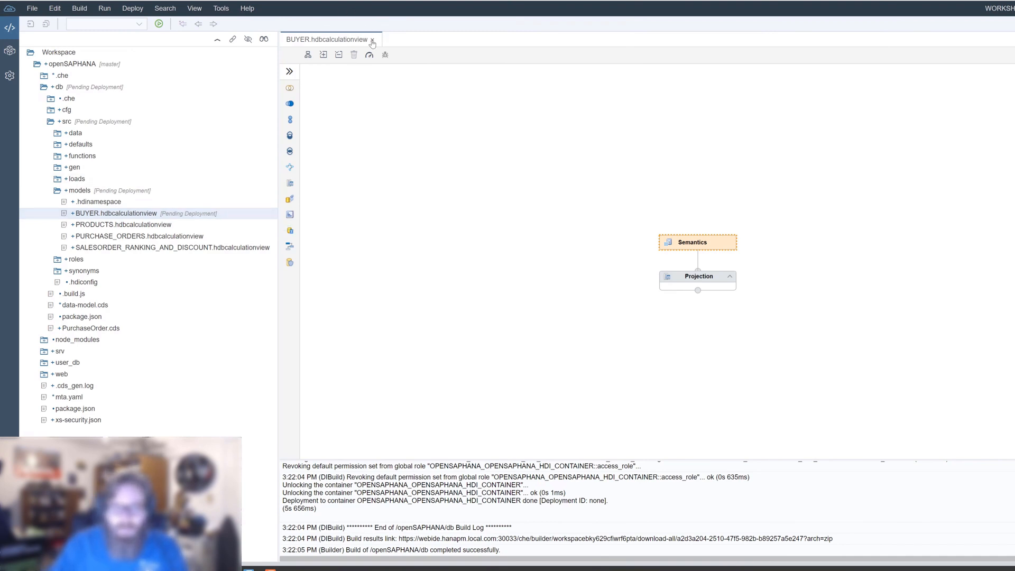
Open BUYER.hdbcalculationview in the code editor to see its source.
right_click(116, 212)
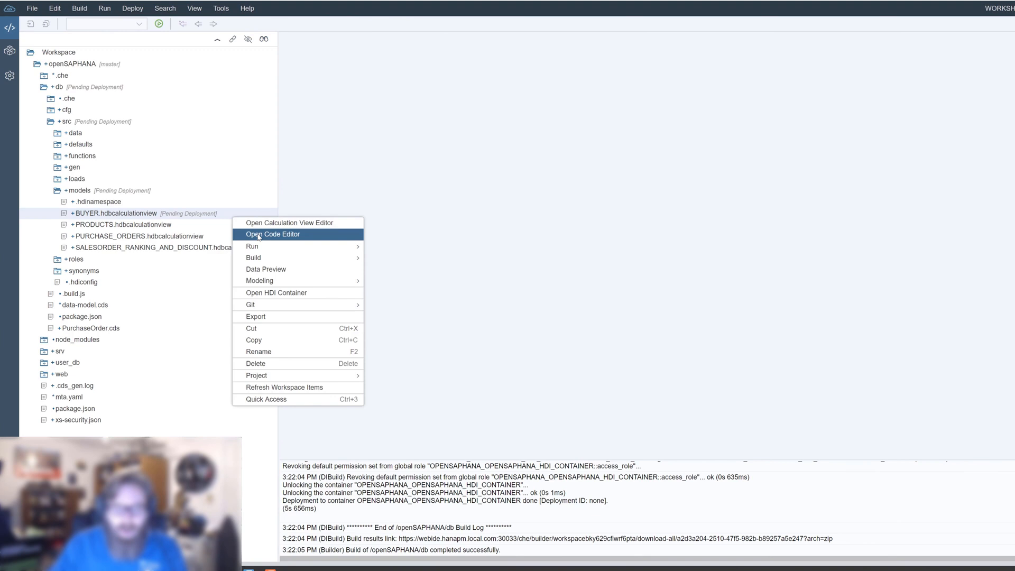
left_click(273, 234)
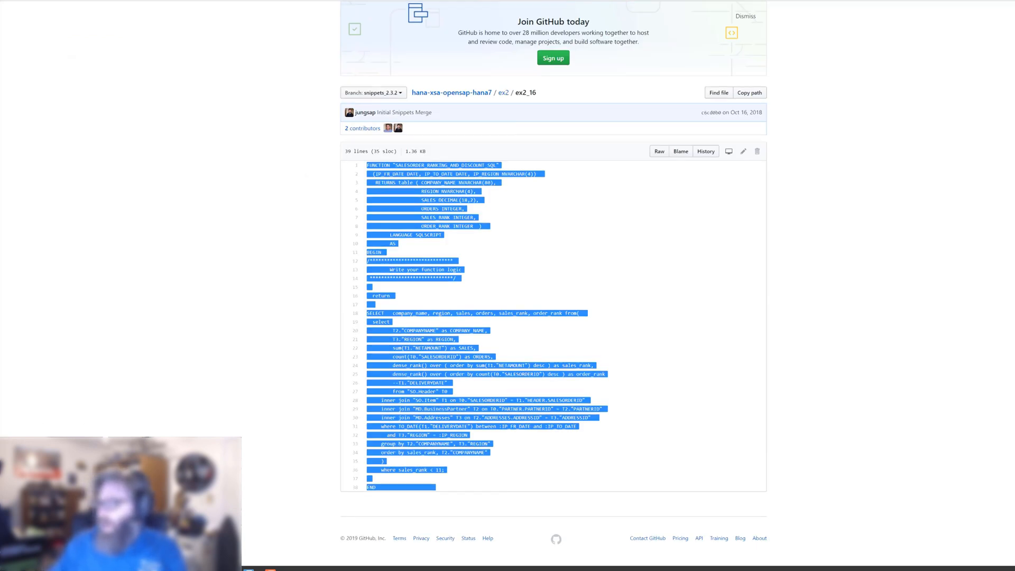
mouse_move(390, 42)
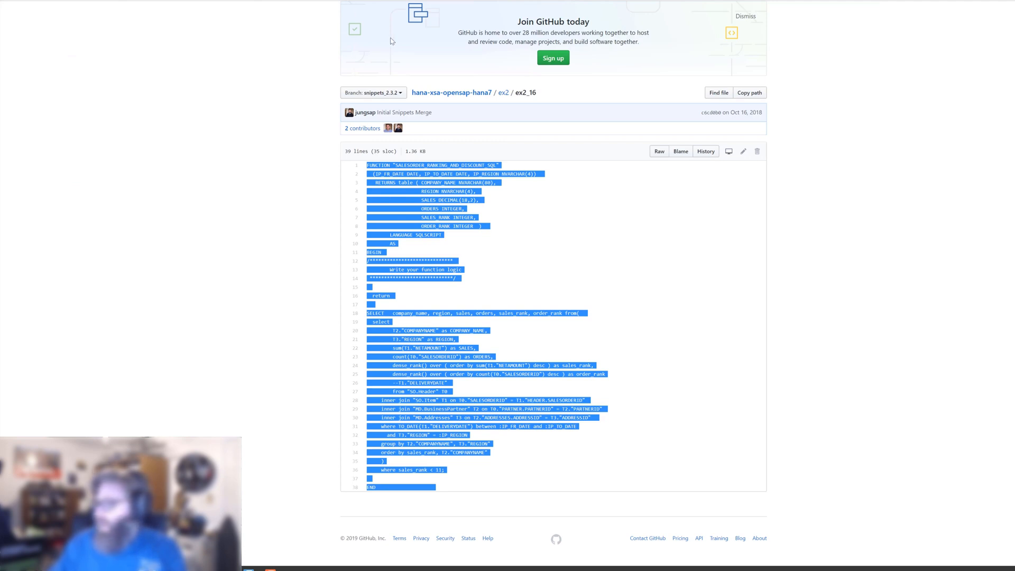
mouse_move(344, 95)
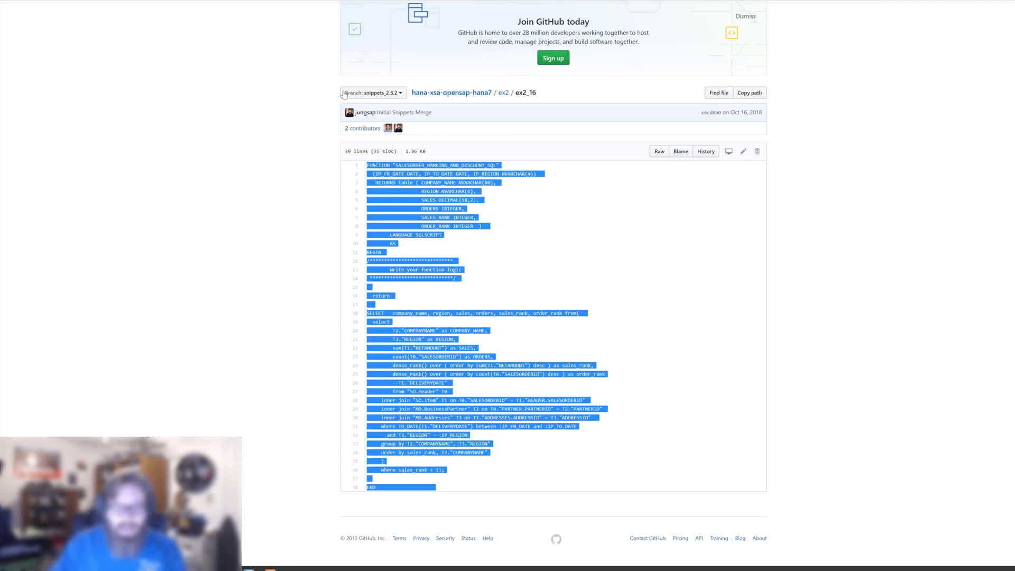
mouse_move(375, 220)
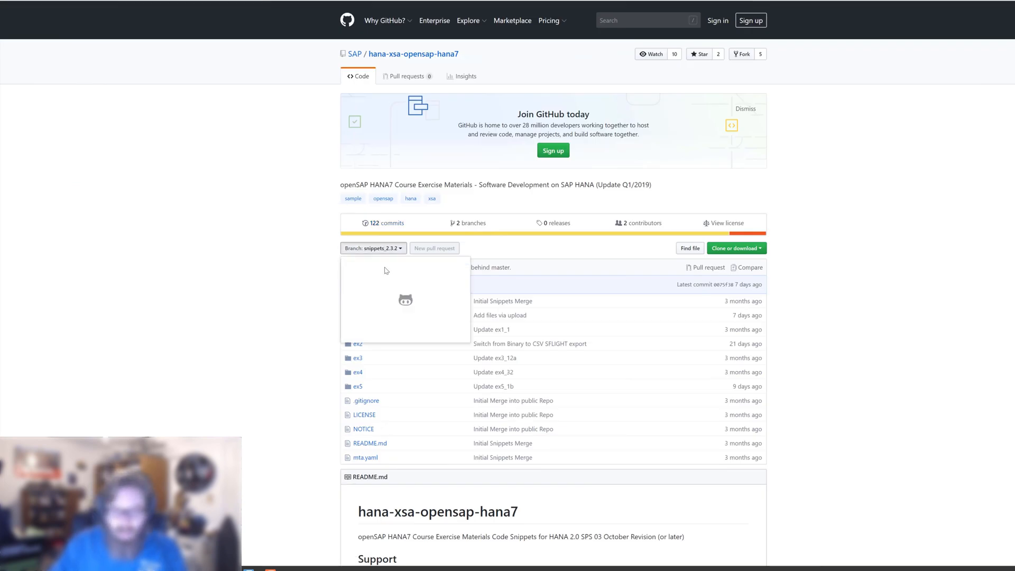
mouse_move(271, 237)
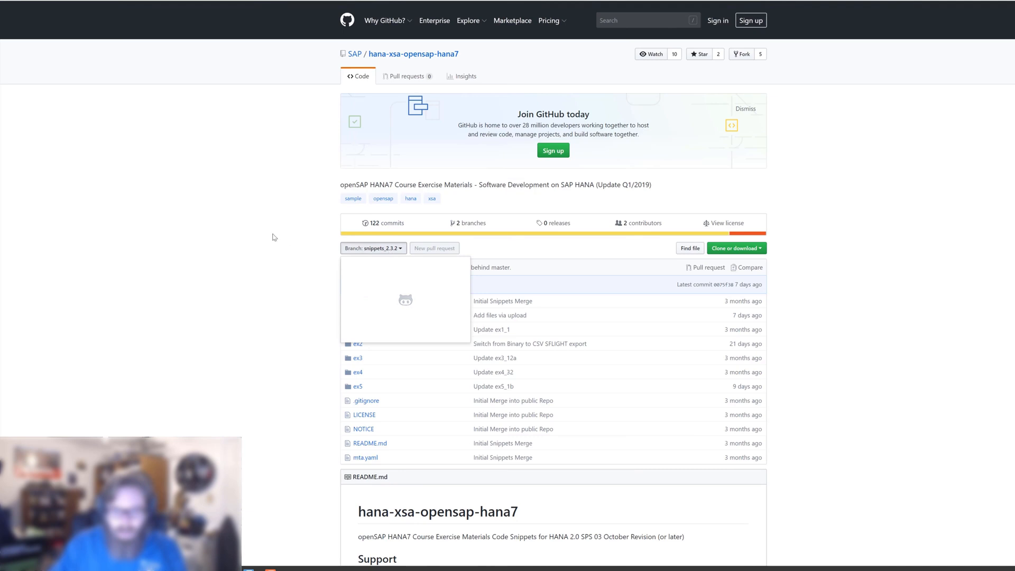
On the master branch, navigate db/src/models to BUYER.hdbcalculationview and select its whole source for copying.
left_click(373, 248)
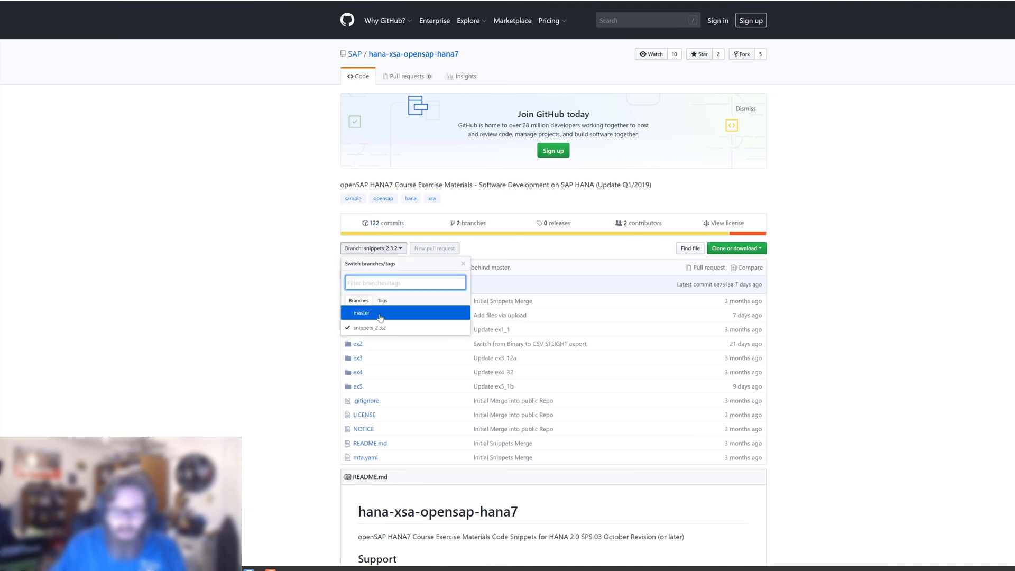
left_click(361, 314)
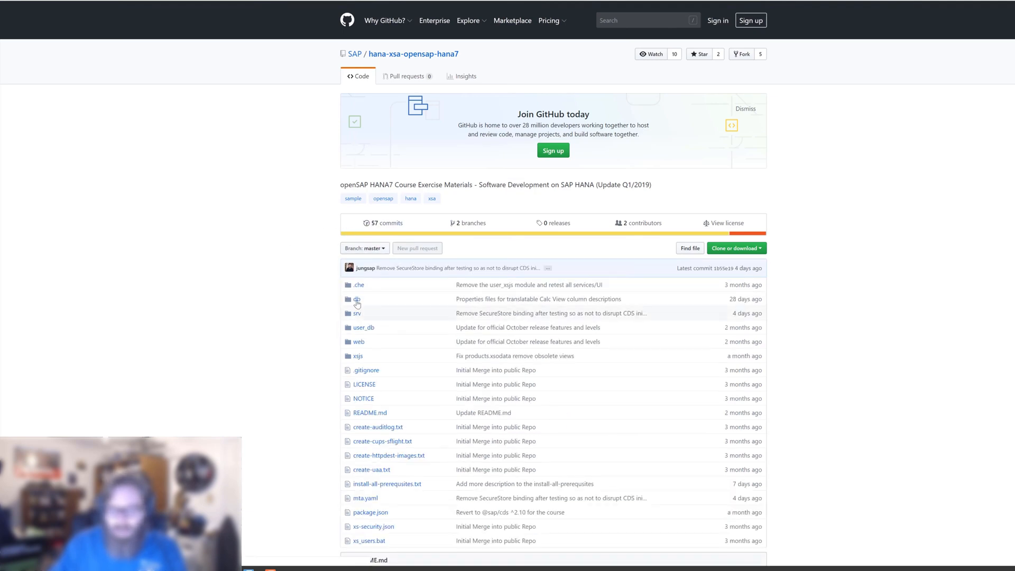
left_click(356, 299)
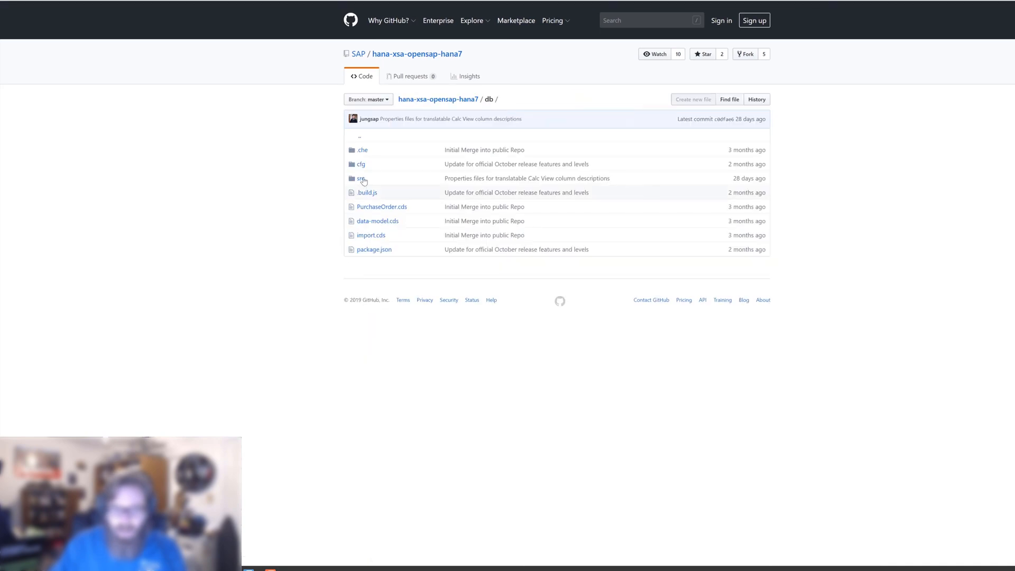
left_click(360, 178)
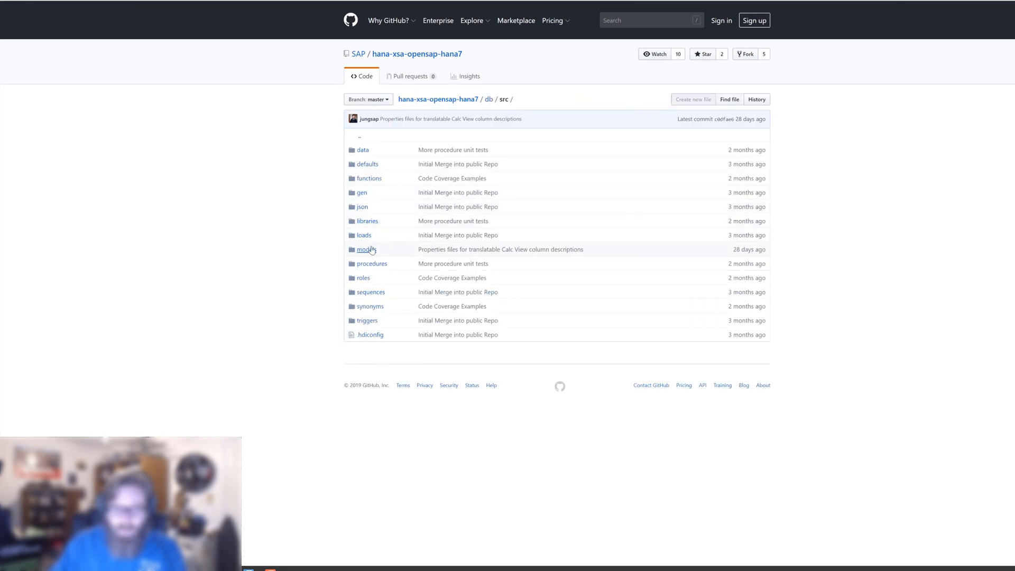
left_click(366, 250)
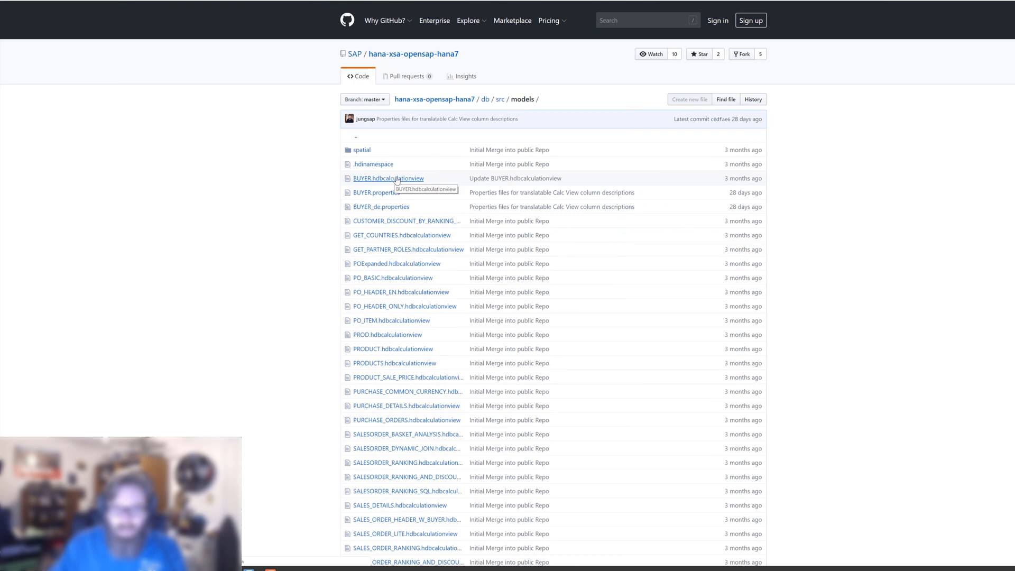
left_click(389, 177)
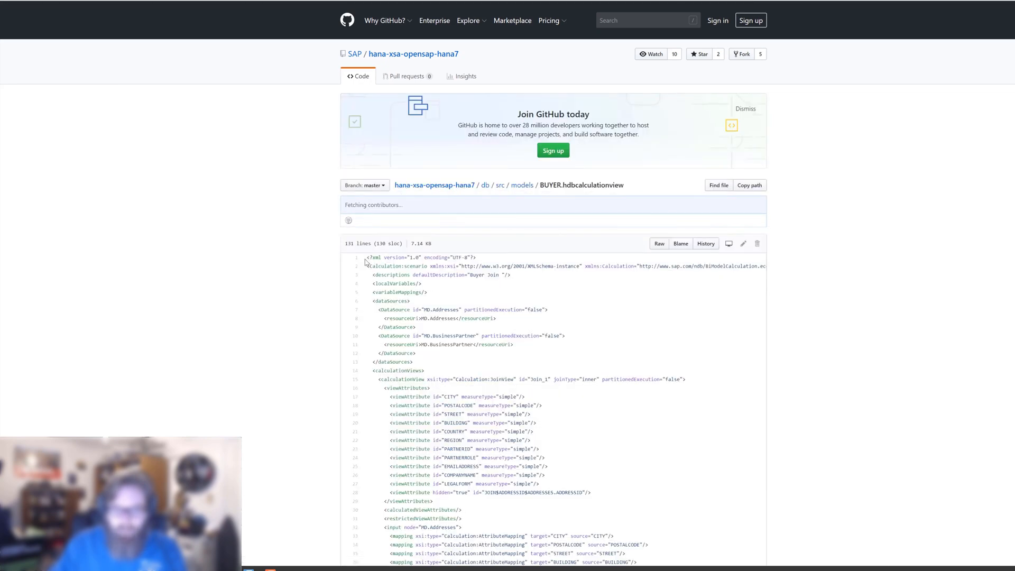
key("ctrl+a")
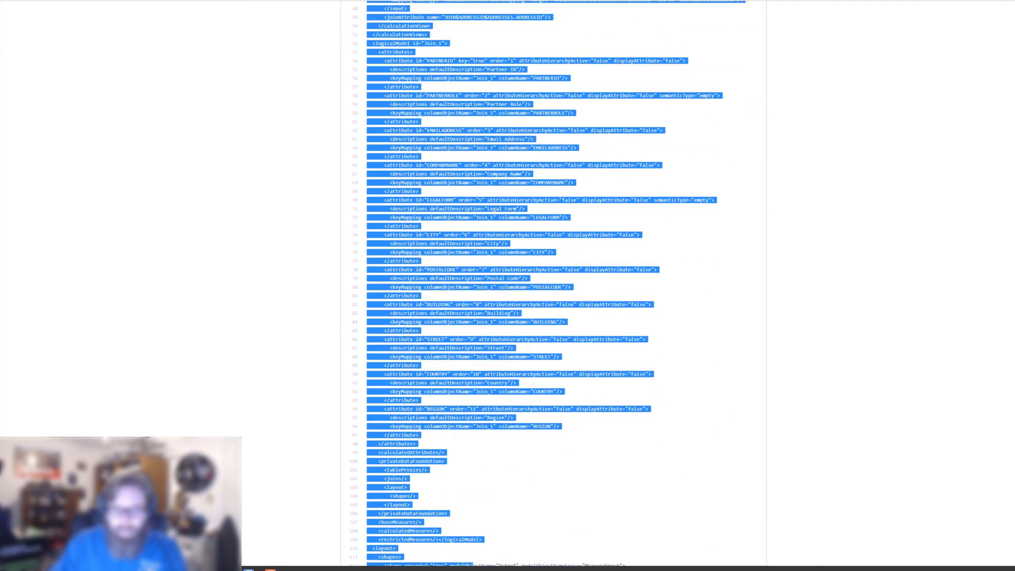
scroll("down", 3)
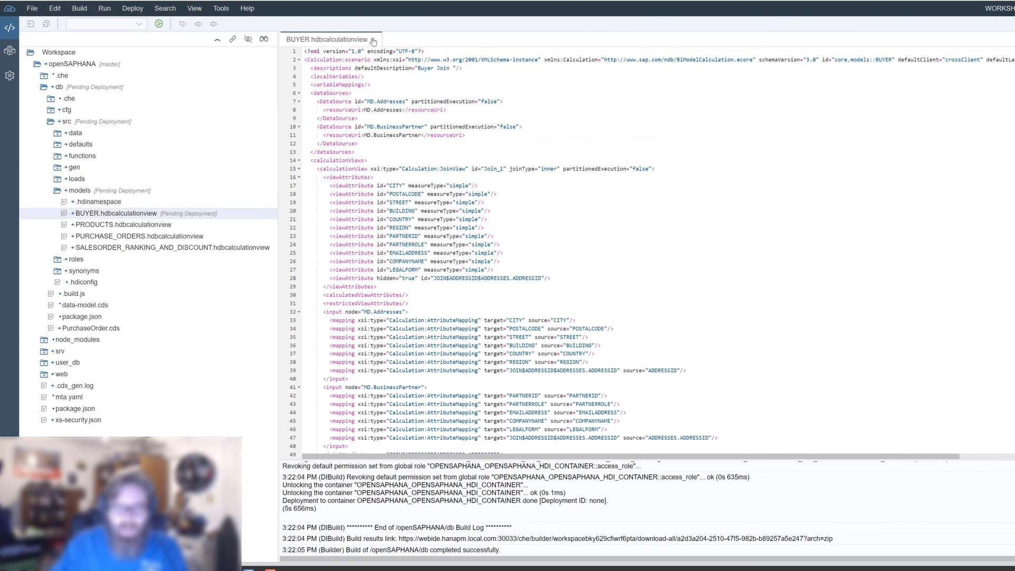
Reopen BUYER graphically, inspect the Projection node's eleven mapped columns, then close the view.
right_click(117, 213)
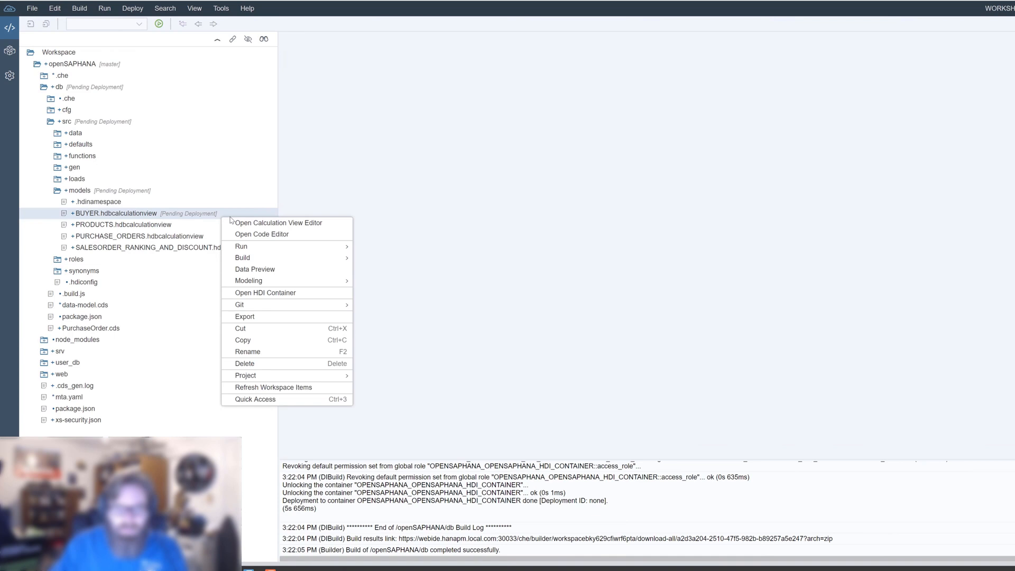
left_click(279, 223)
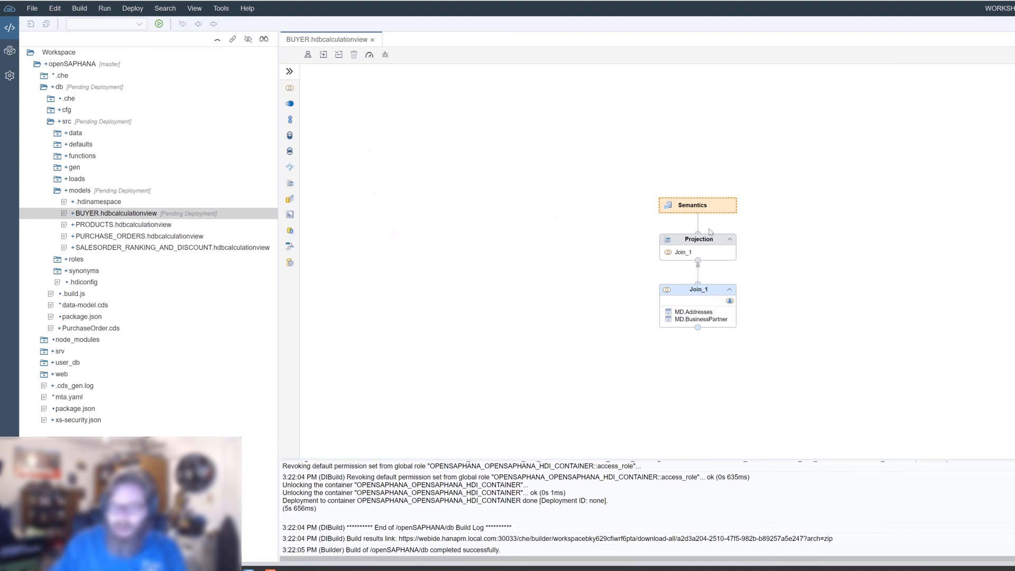
left_click(698, 239)
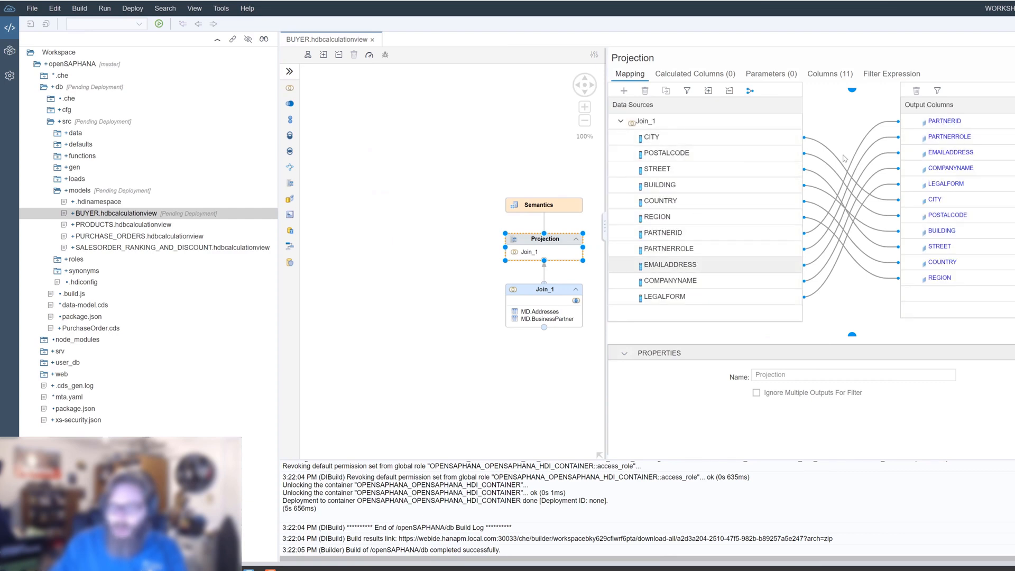
mouse_move(829, 81)
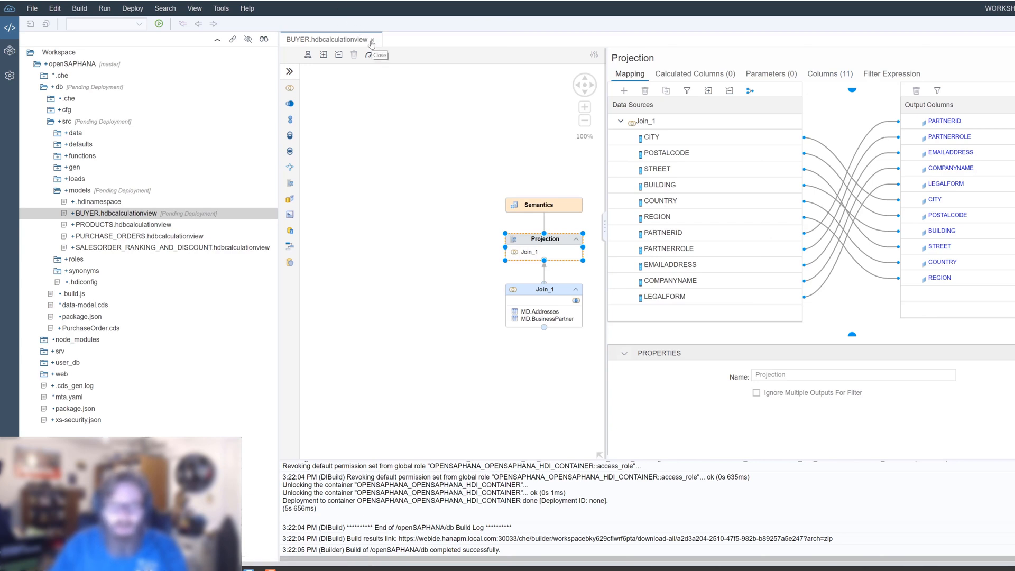
left_click(371, 39)
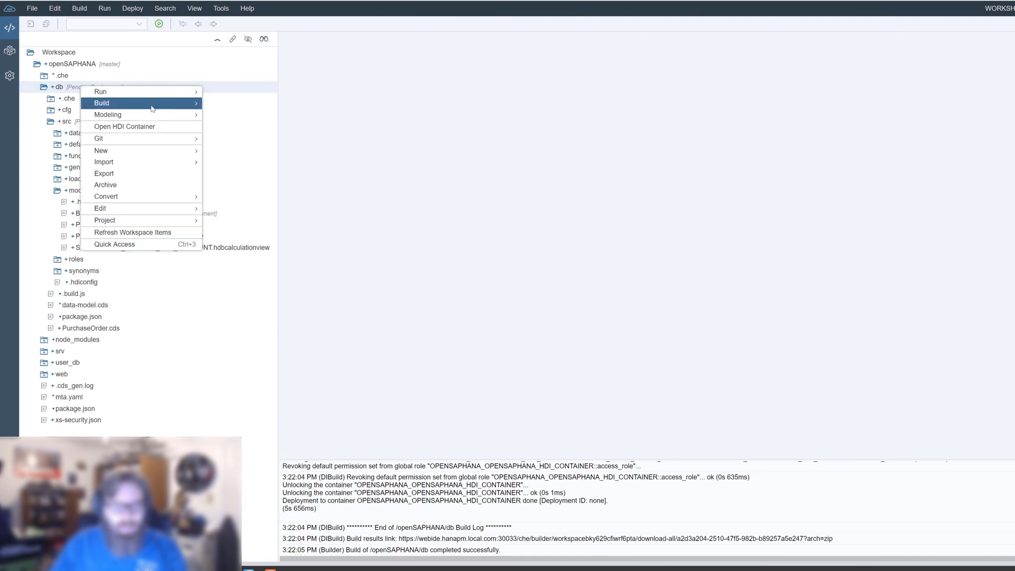
Build the db module and switch to the Database Explorer to browse core_db objects.
left_click(102, 102)
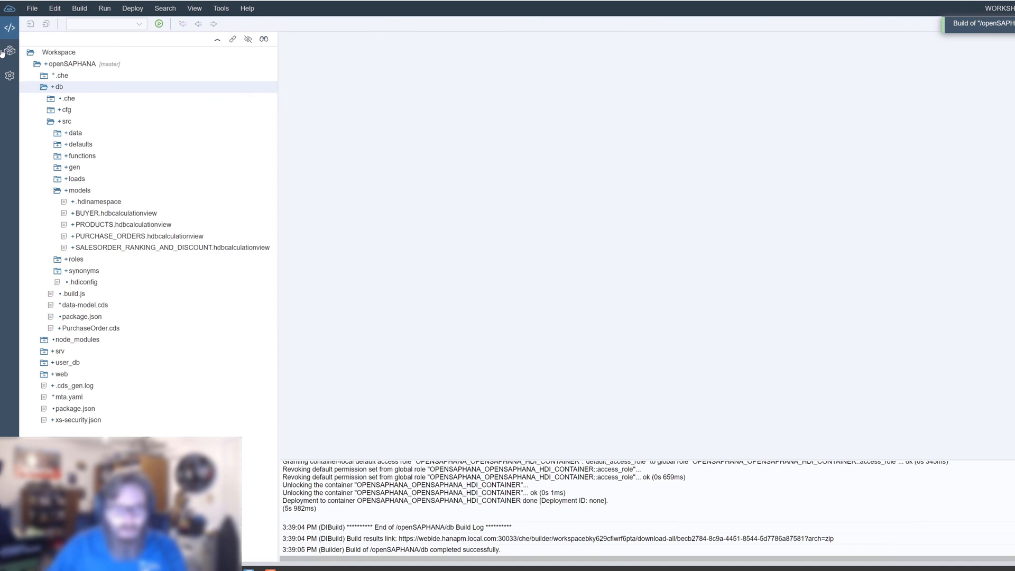
left_click(10, 51)
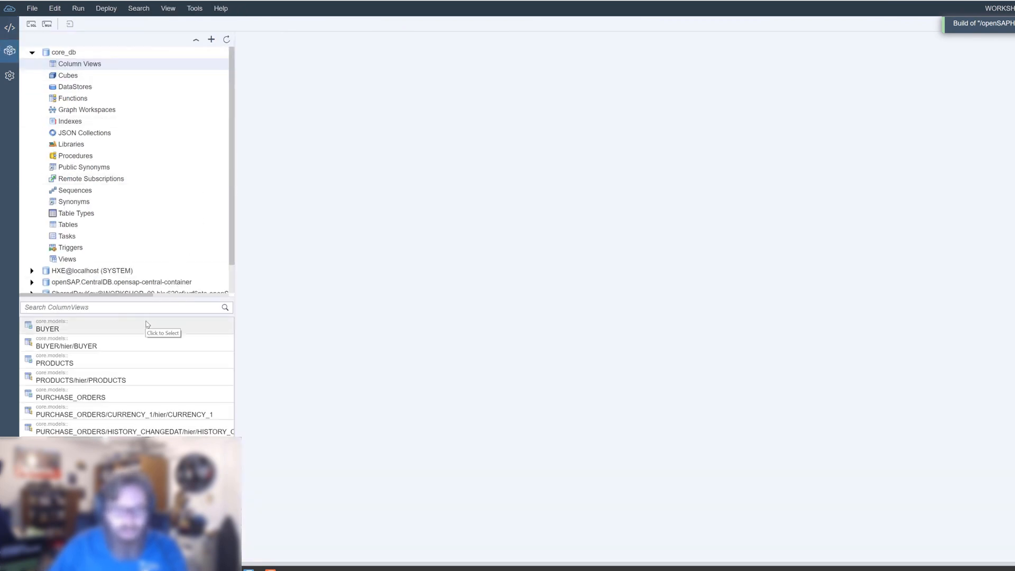
double_click(47, 328)
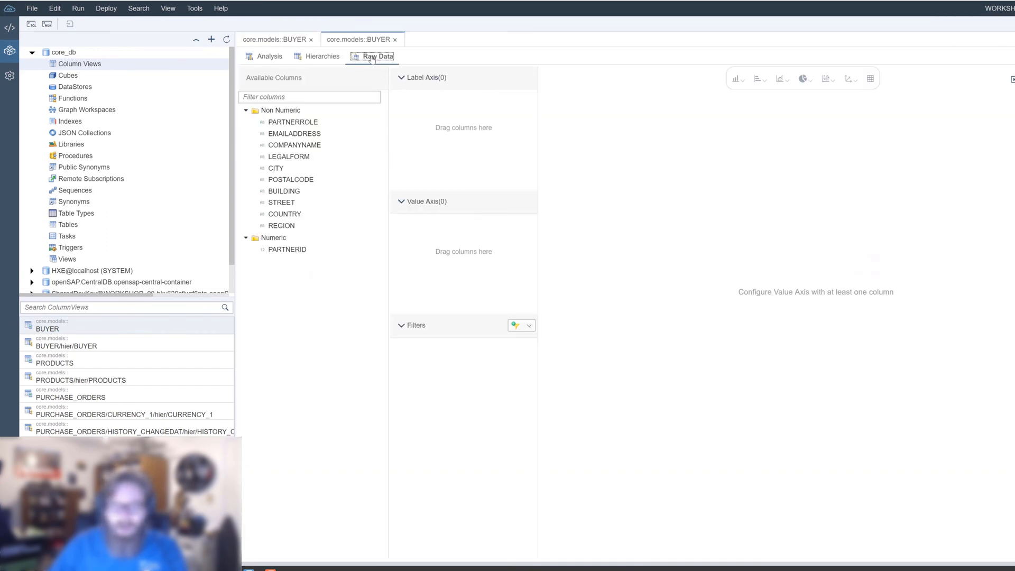
left_click(378, 56)
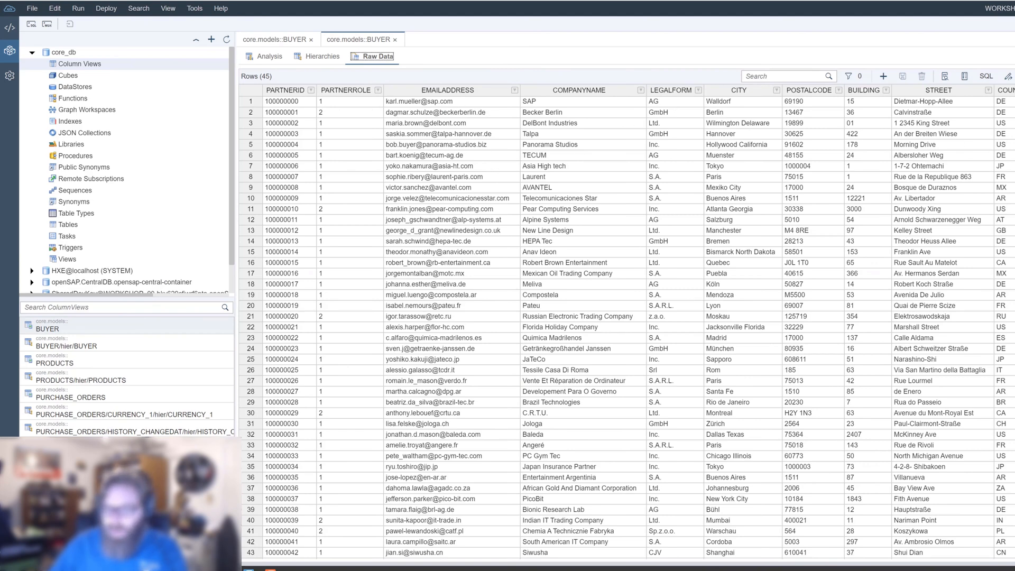
left_click(387, 39)
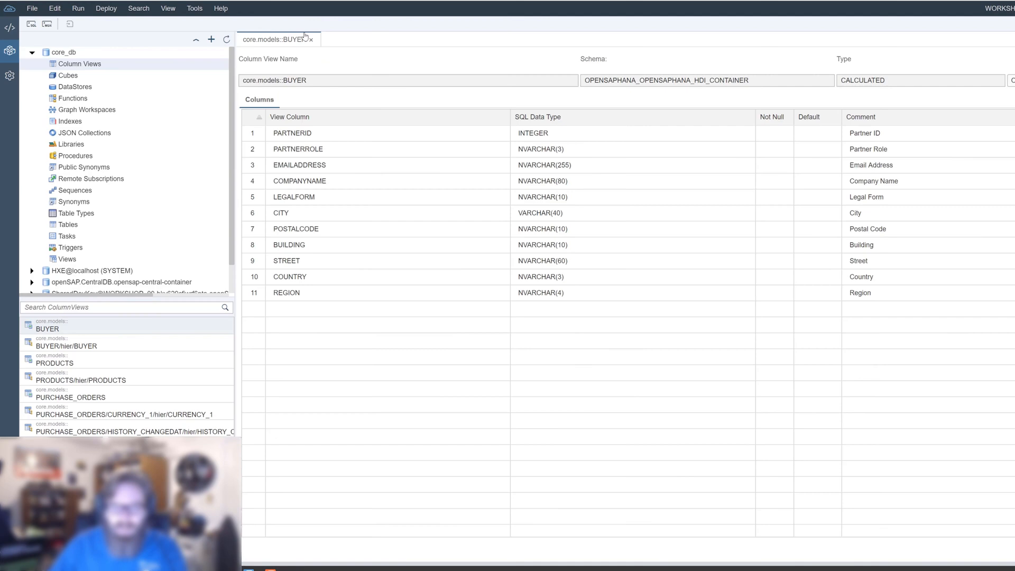
left_click(10, 27)
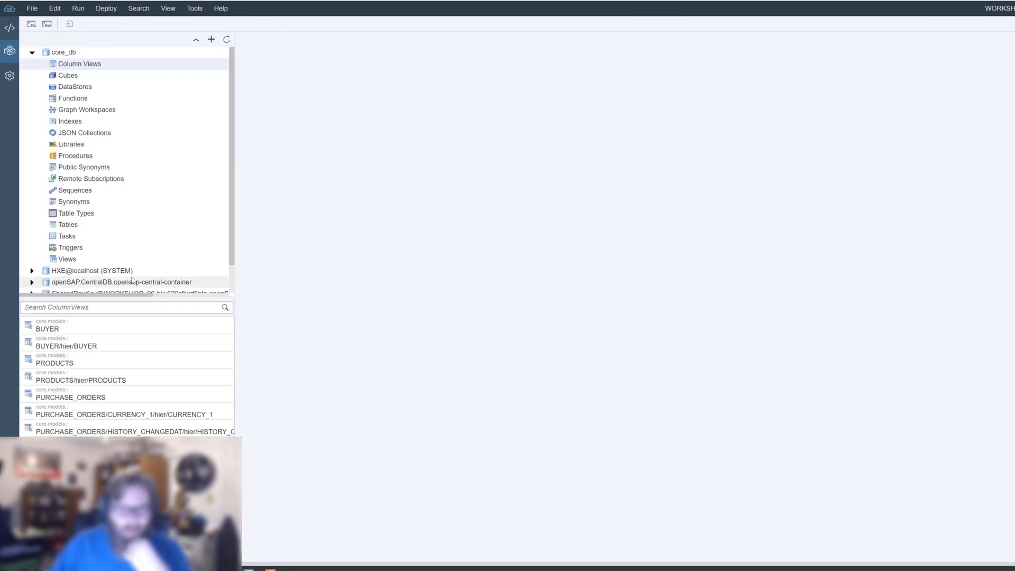
Open the BUYER column view definition, select its full name core.models::BUYER, close it and return to Development.
double_click(47, 329)
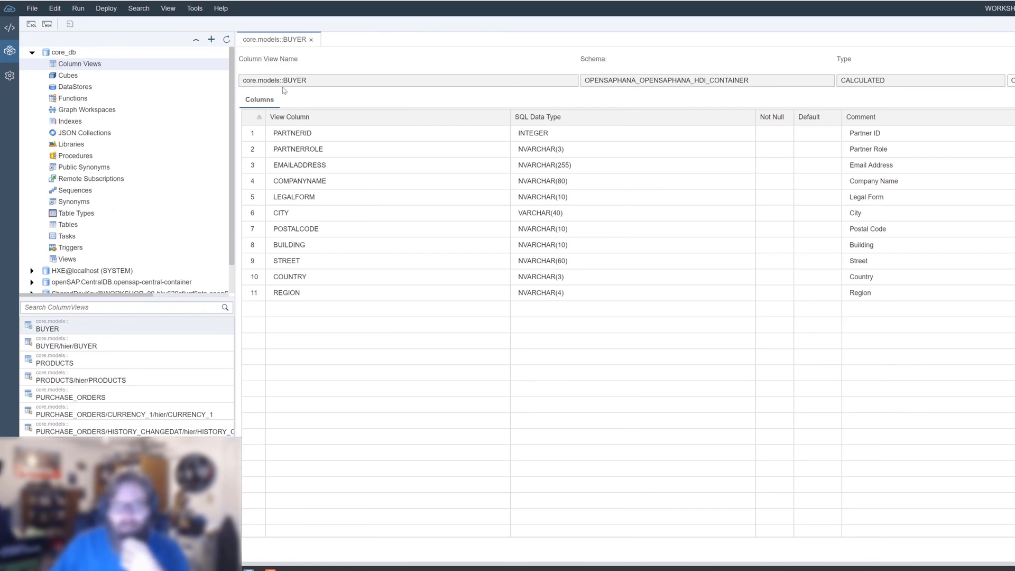
double_click(295, 81)
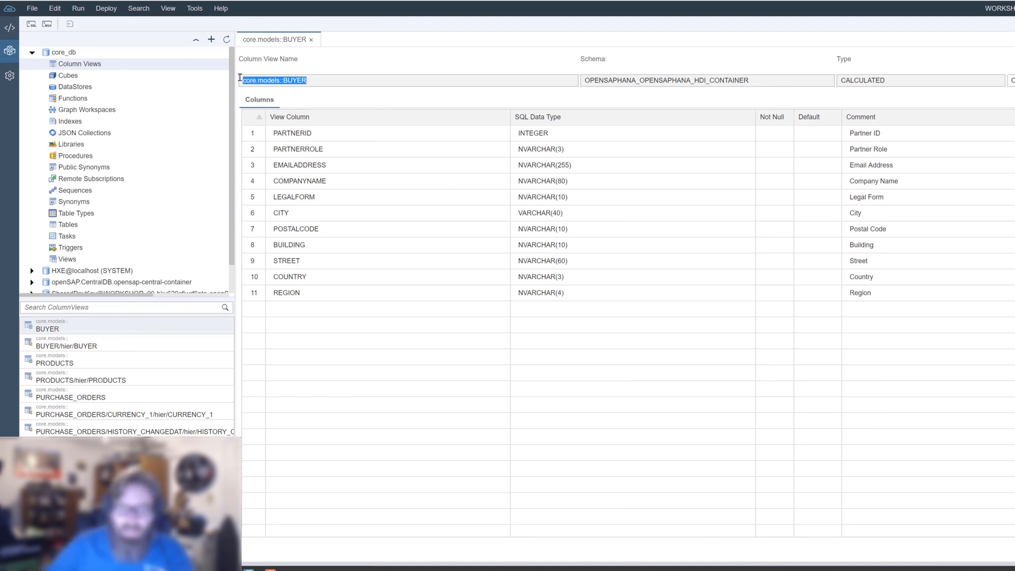
left_click(272, 79)
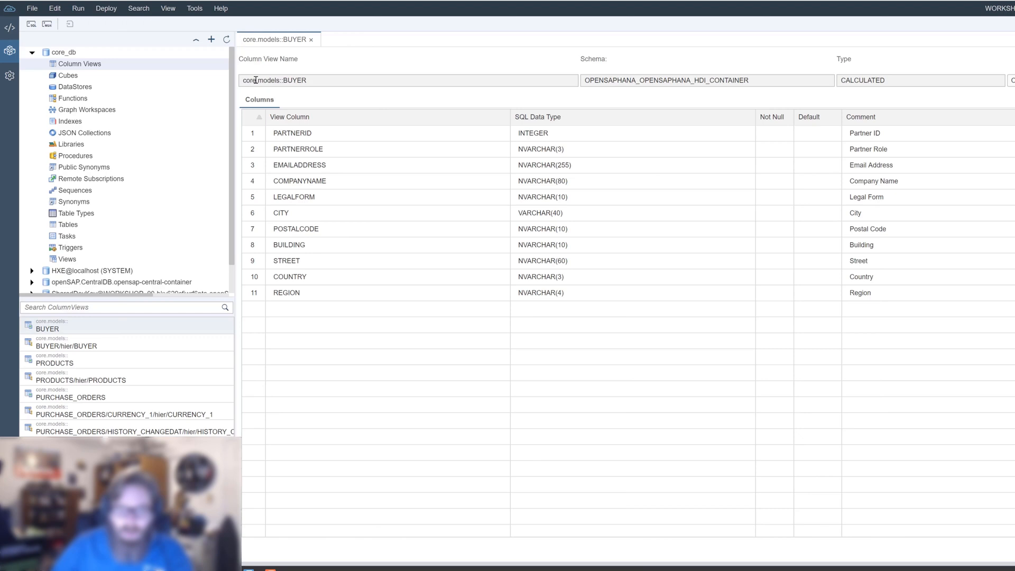
double_click(255, 81)
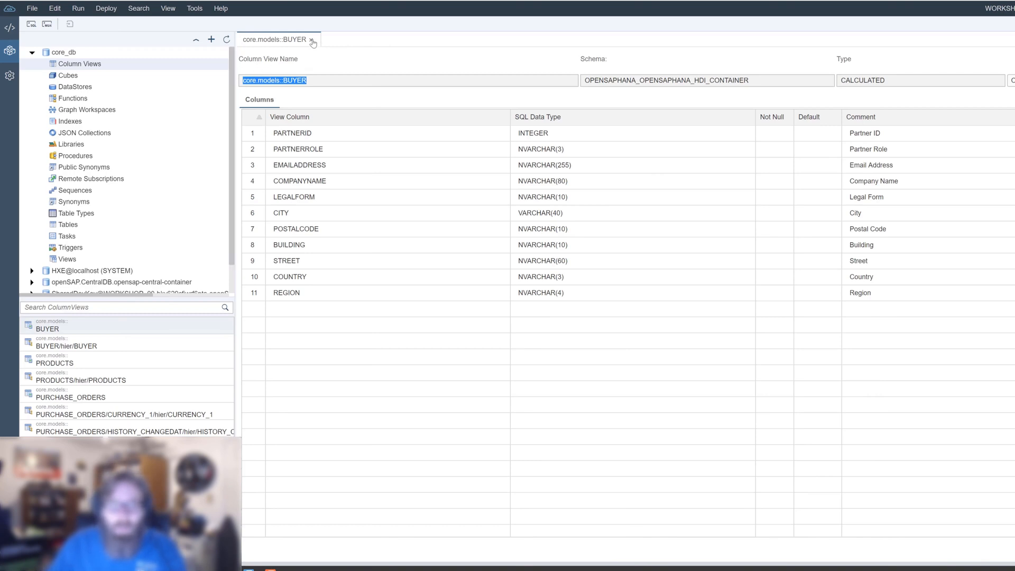
left_click(311, 39)
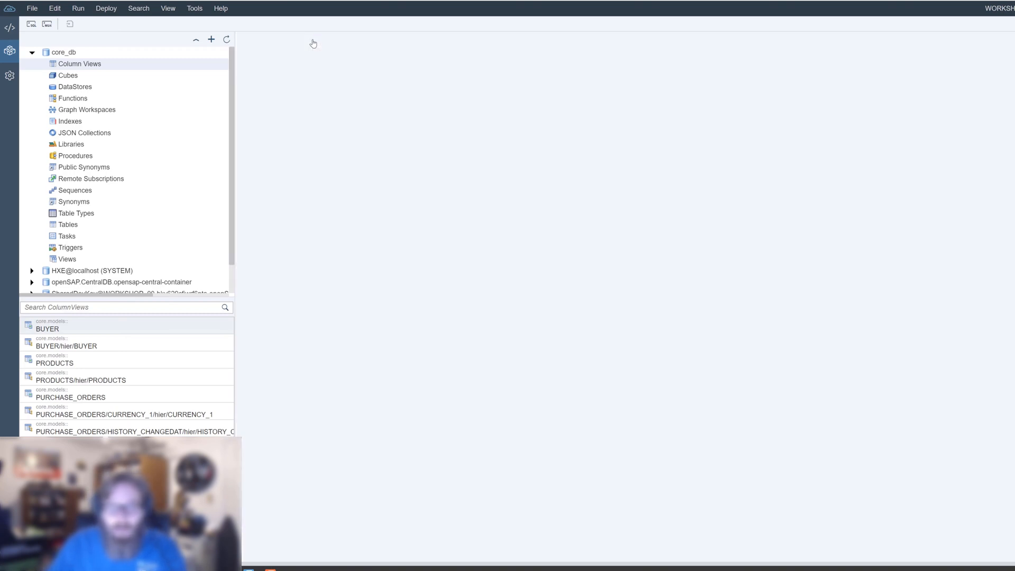
left_click(9, 29)
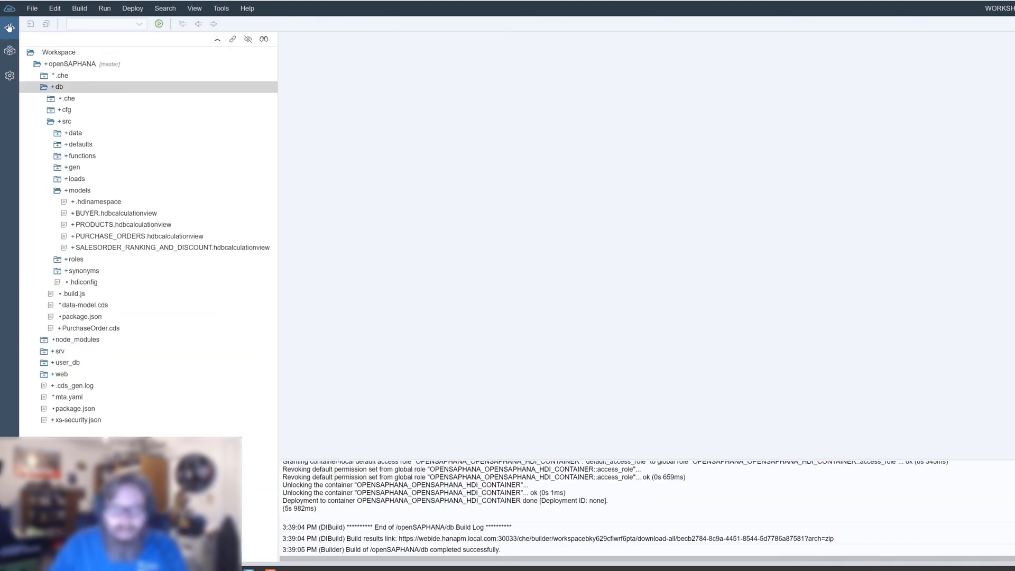
mouse_move(136, 161)
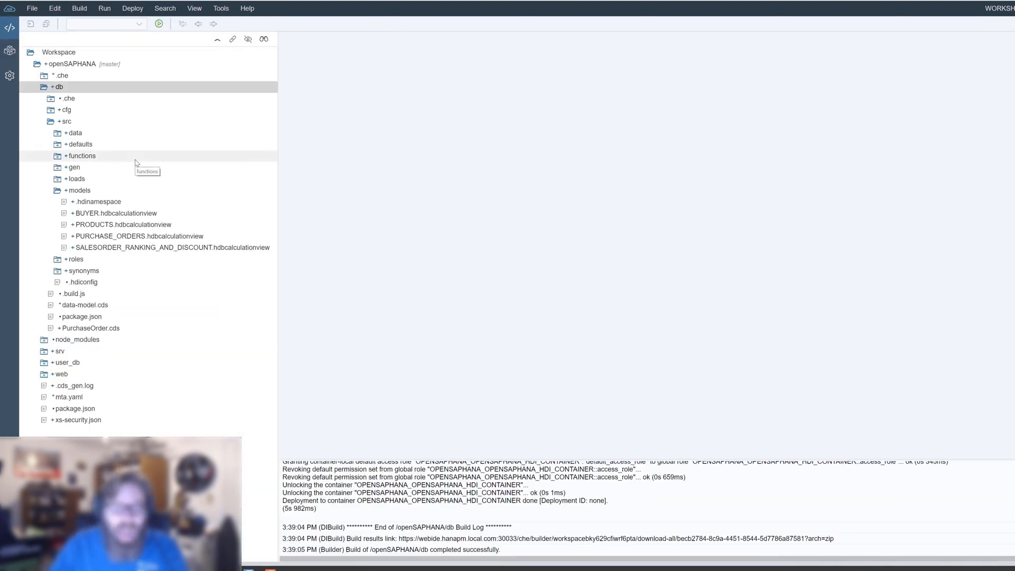
Create a new hdbsynonym database artifact named 'local' in the synonyms folder.
left_click(83, 271)
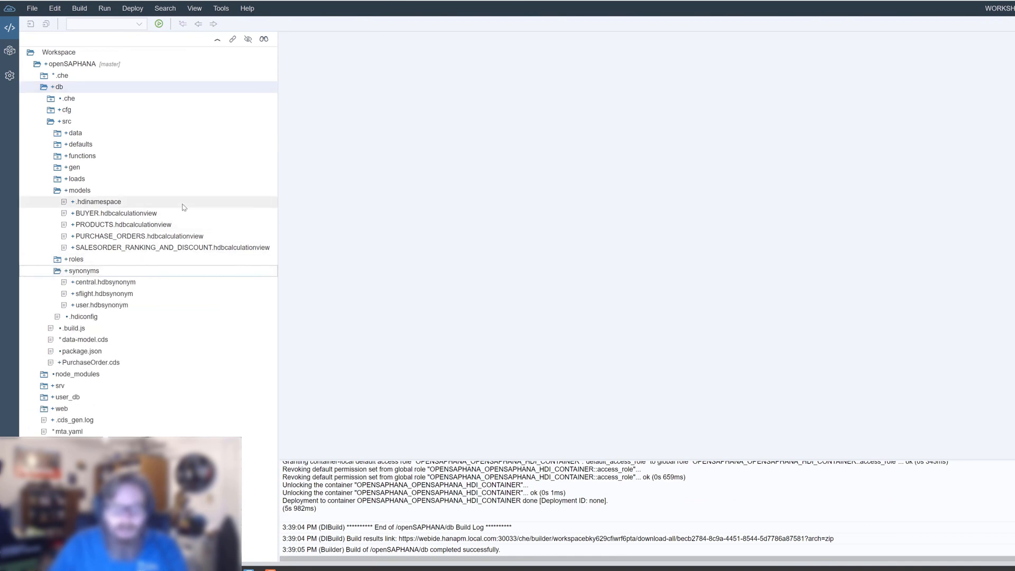
left_click(83, 271)
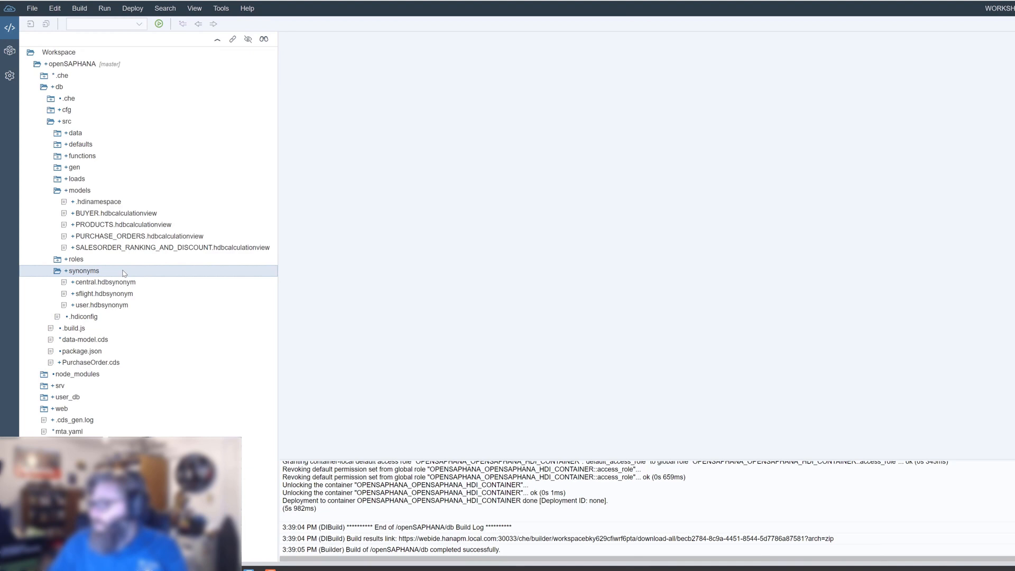
right_click(82, 271)
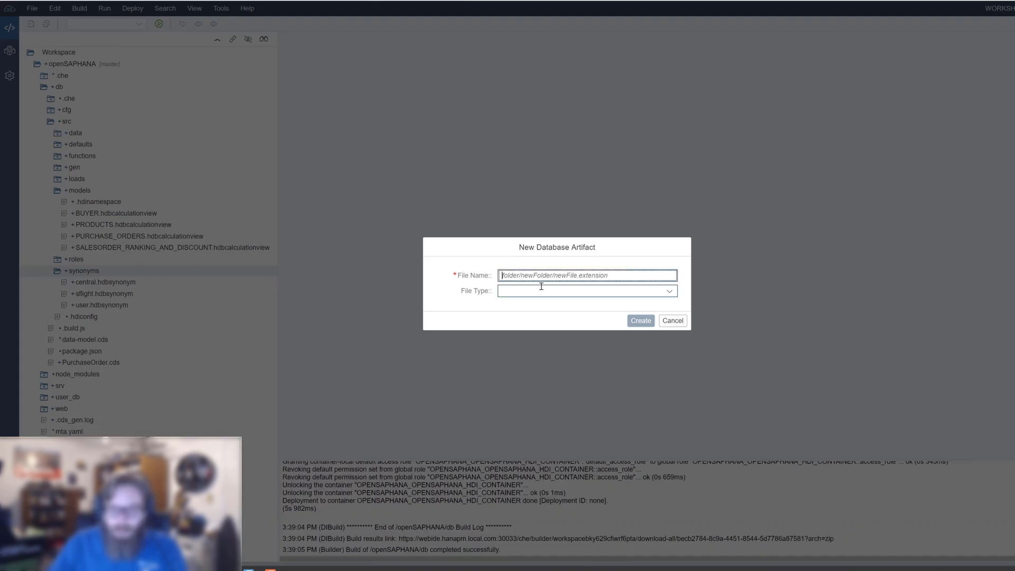
type("lcd")
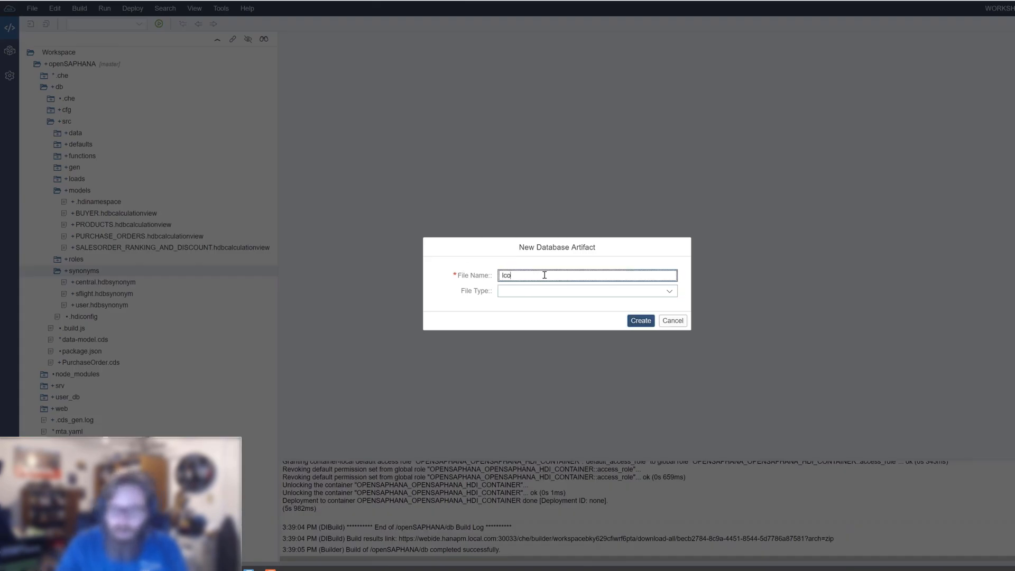
type("local")
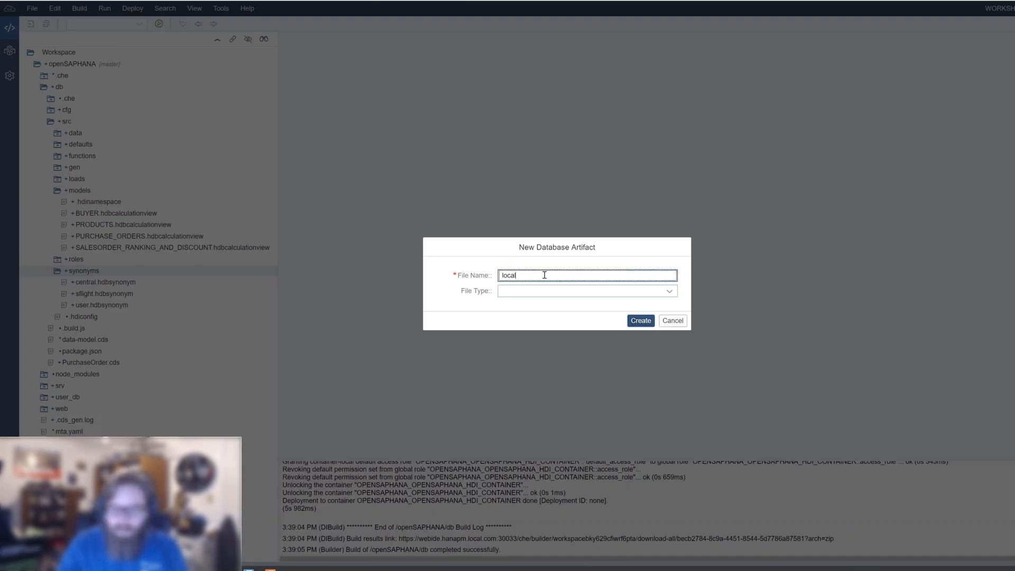
left_click(668, 291)
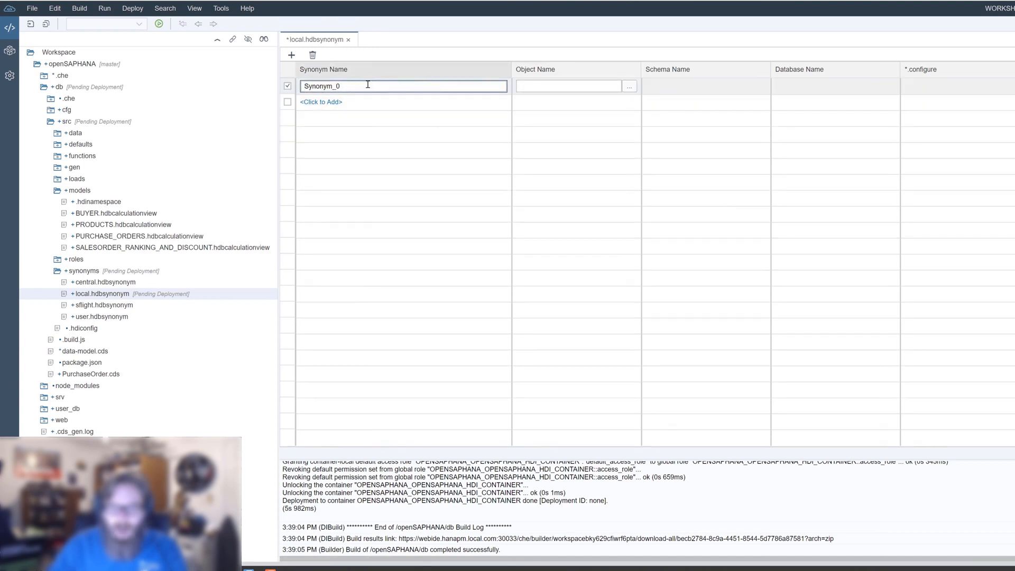
Point the synonym to core.models::BUYER, rename it to BUYER and save the file.
left_click(628, 85)
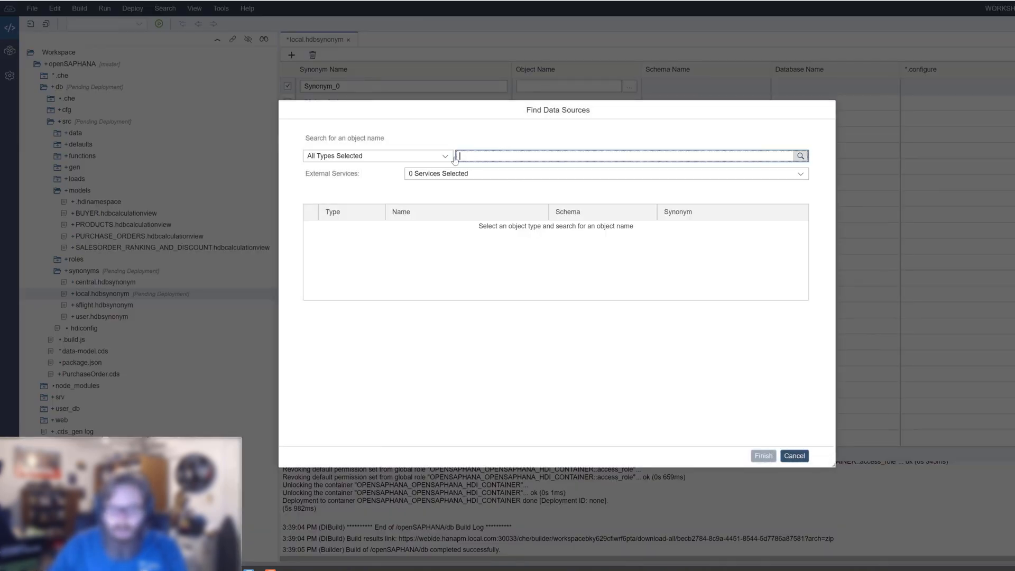
type("BUY")
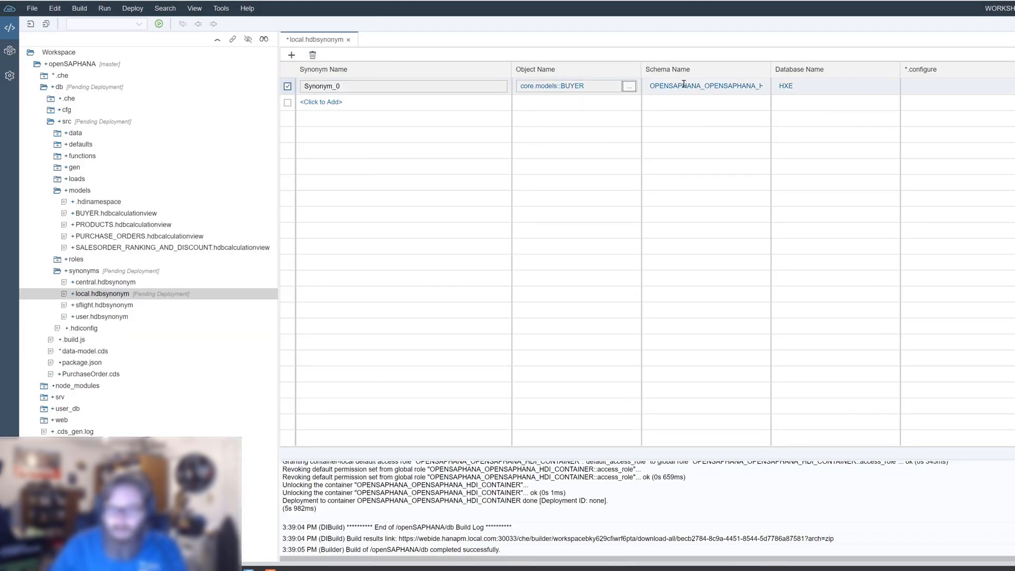
left_click(706, 85)
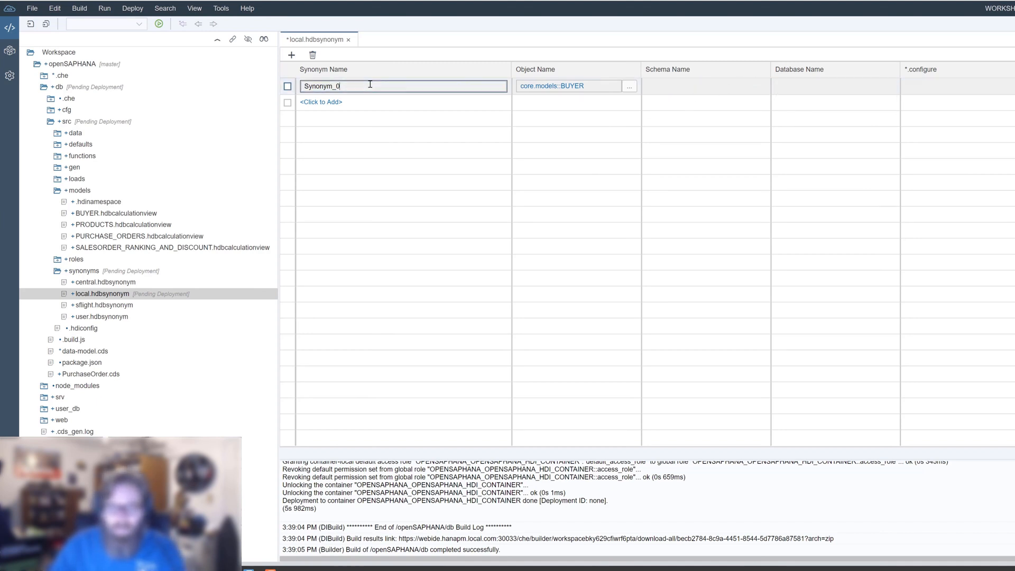
type("B")
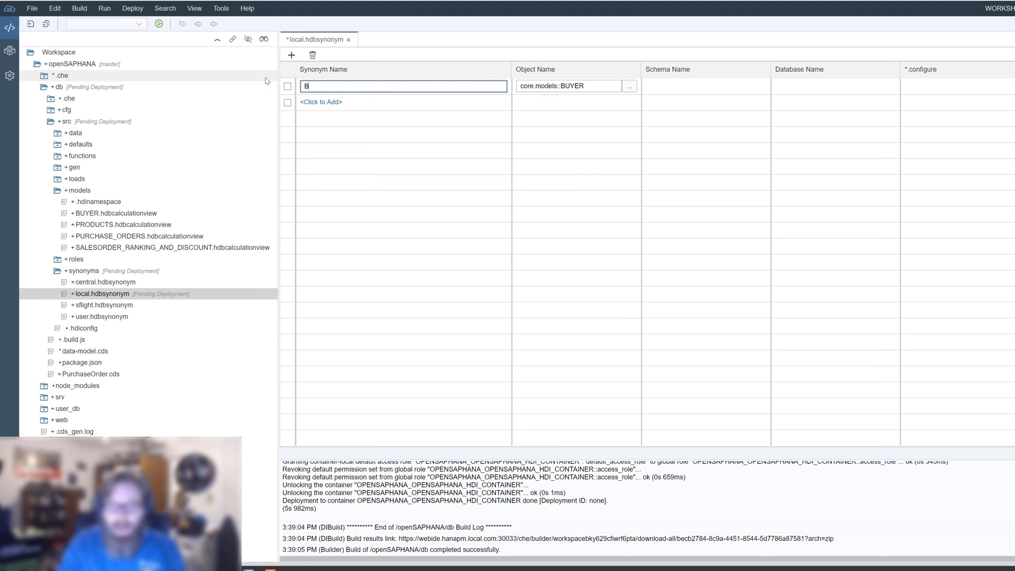
type("UYER")
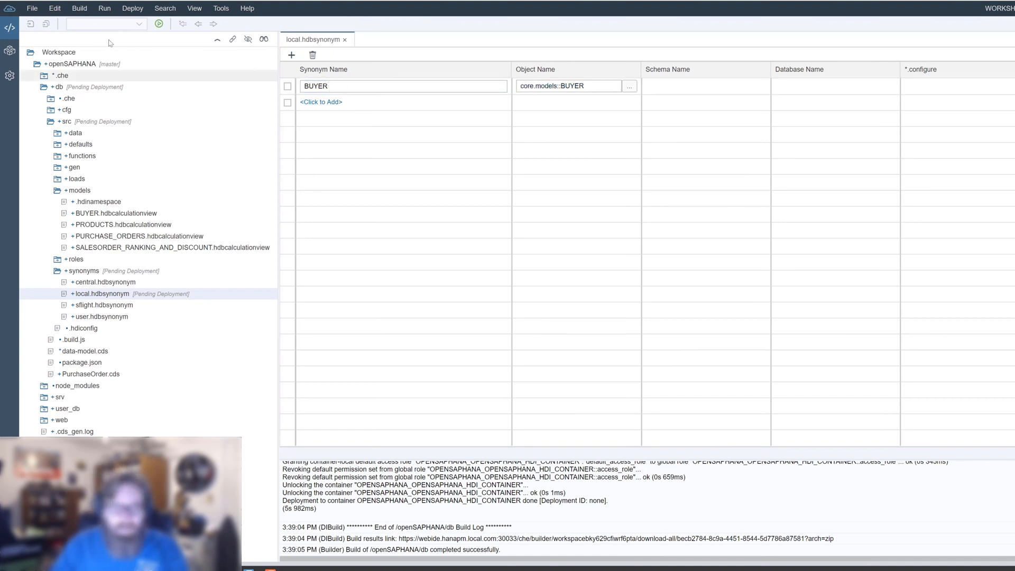
right_click(59, 86)
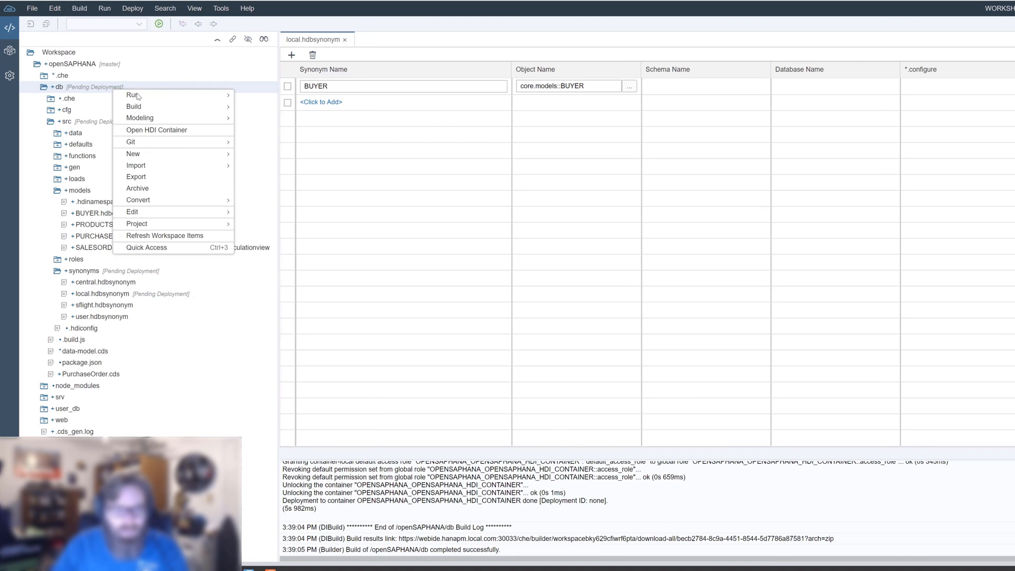
Build the db module to deploy the BUYER synonym, close local.hdbsynonym and switch to the Database Explorer.
left_click(133, 106)
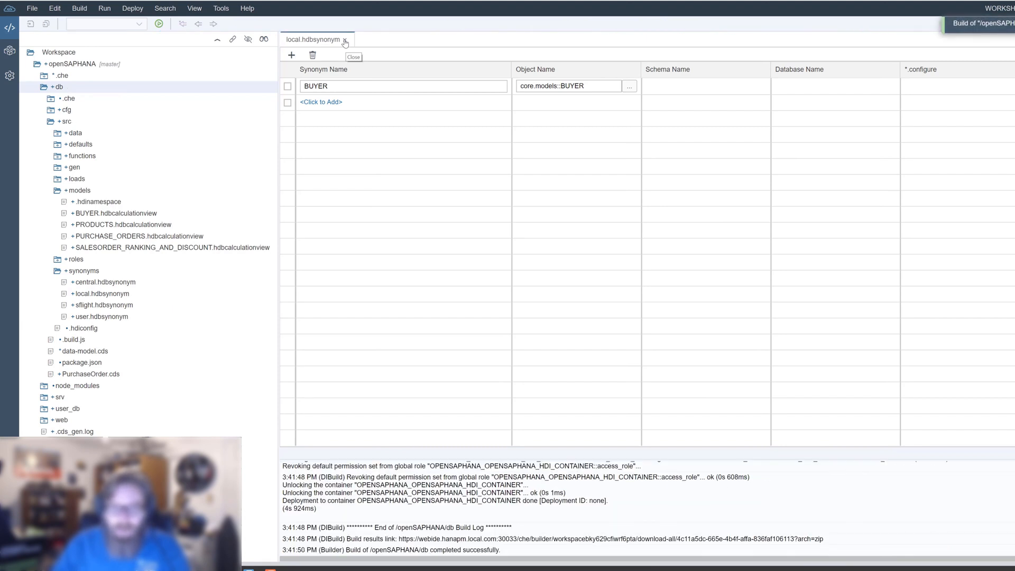
left_click(345, 39)
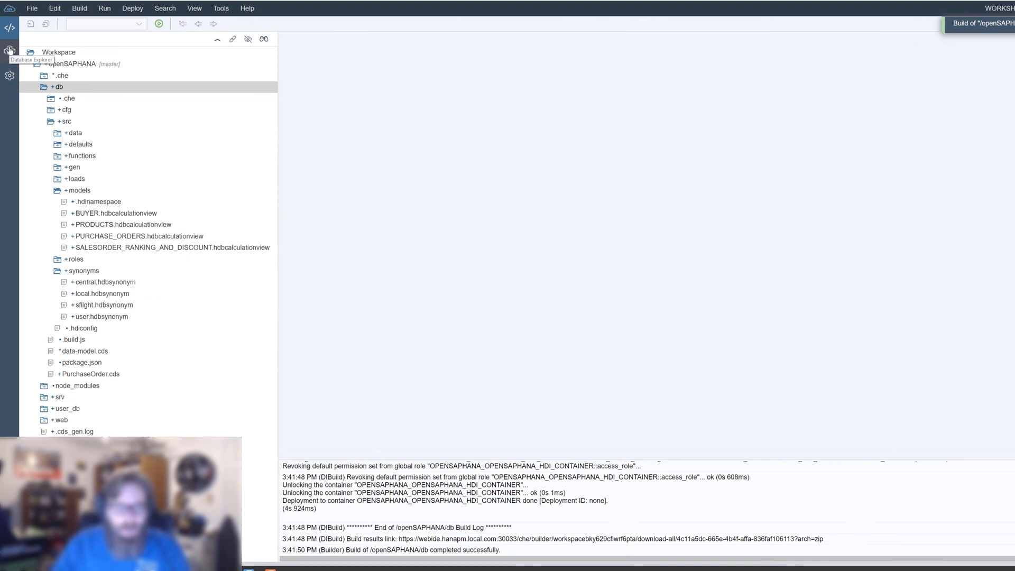
left_click(9, 50)
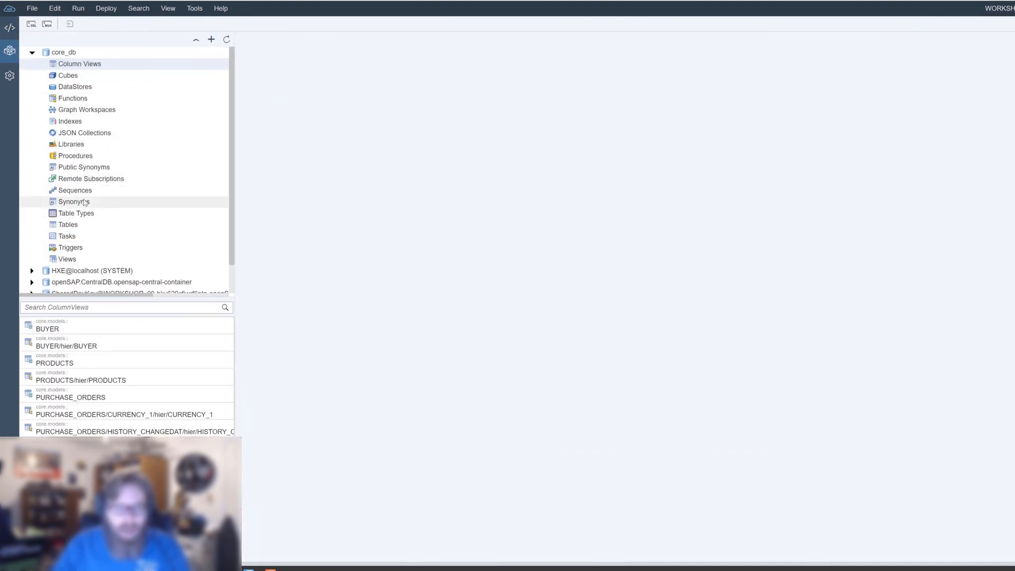
View the BUYER synonym's 45 partner data rows in core_db, then close its tabs.
left_click(73, 201)
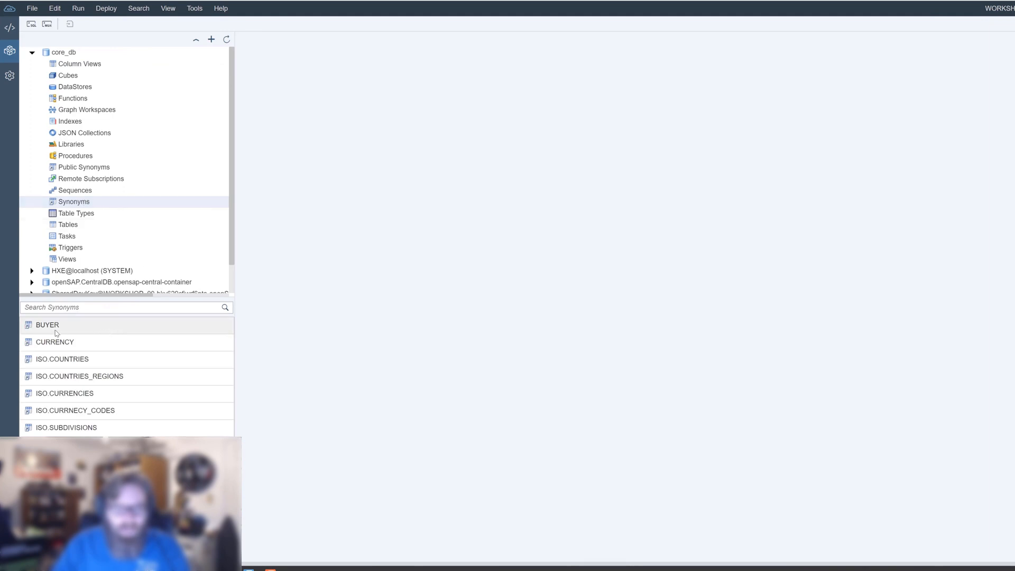
double_click(46, 325)
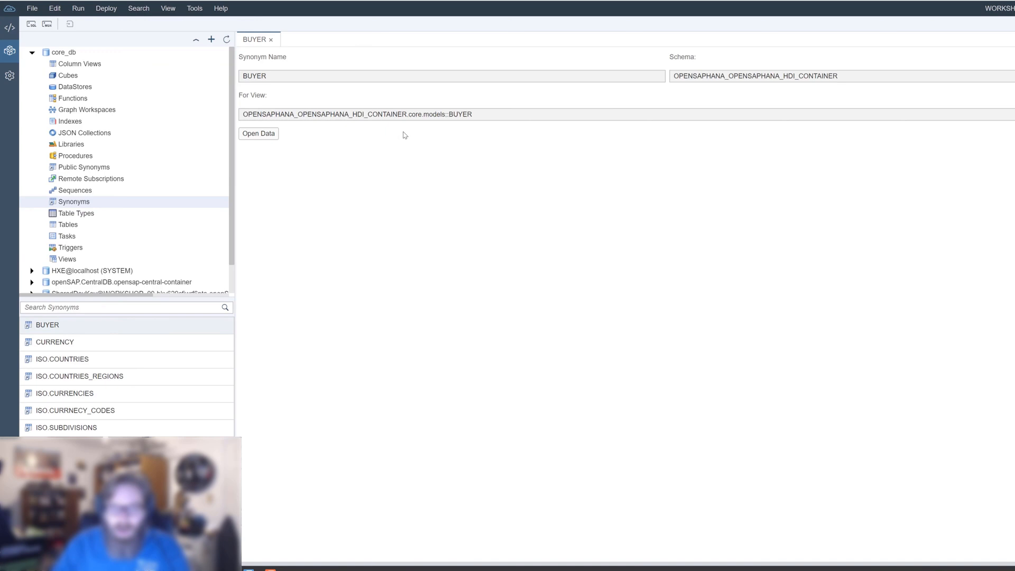
mouse_move(258, 133)
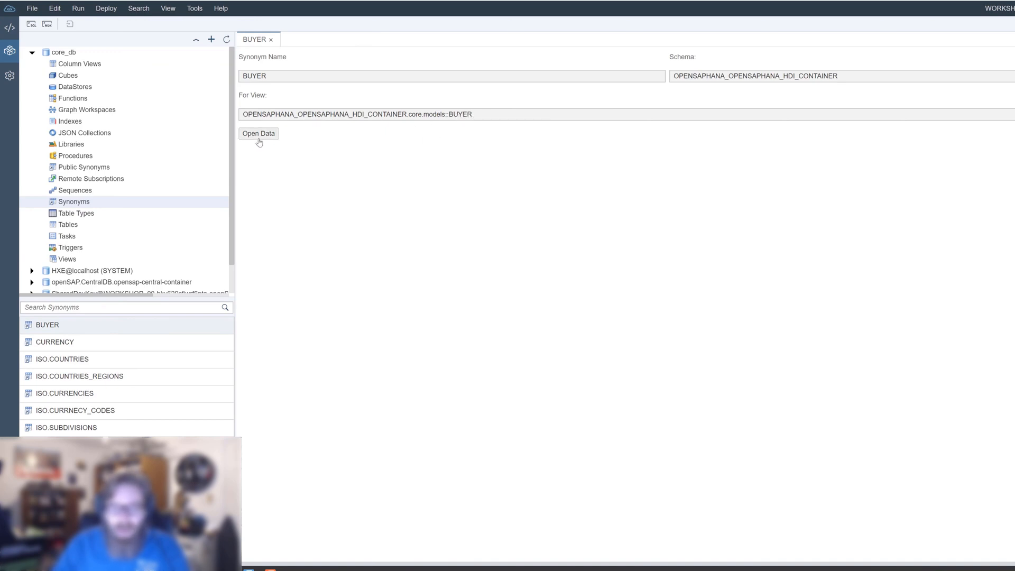
left_click(258, 133)
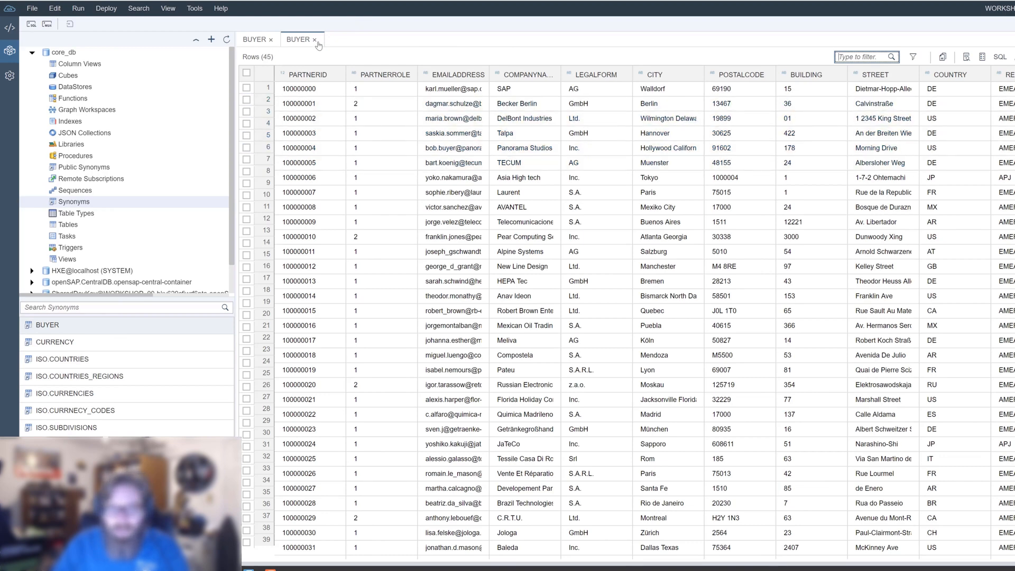
left_click(314, 39)
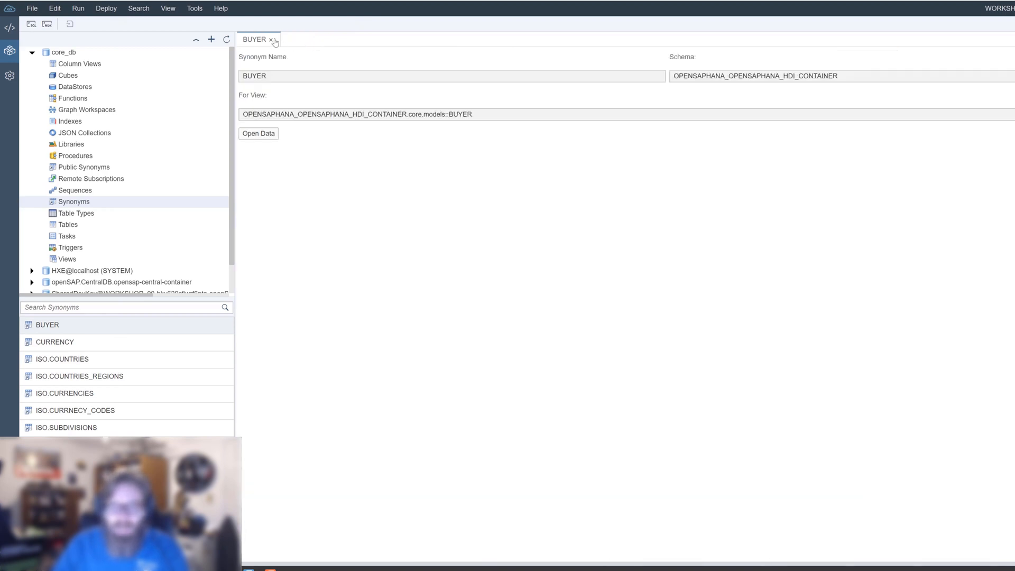
left_click(10, 28)
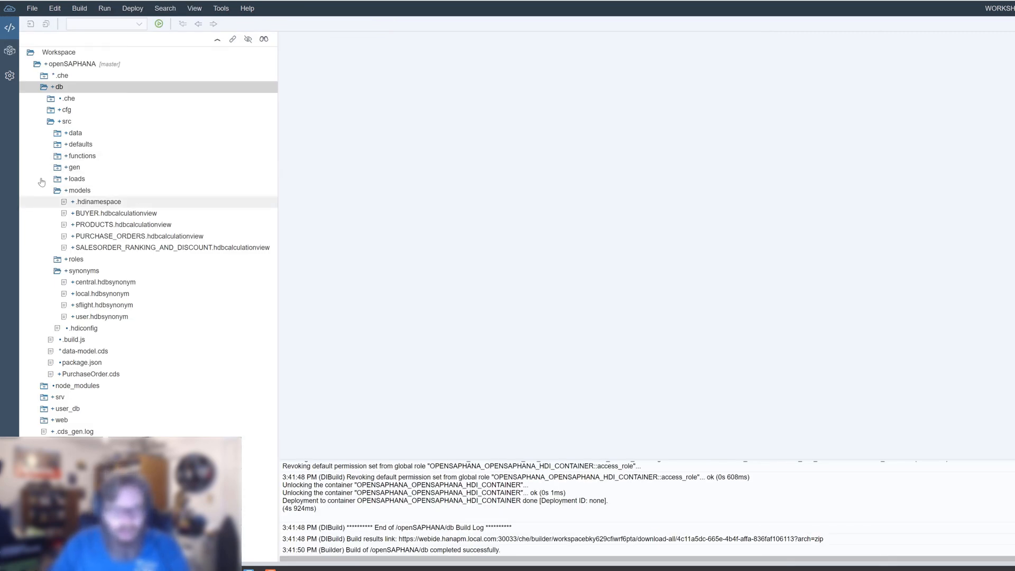
Edit data-model.cds and add a new empty import.cds file to the db folder.
left_click(50, 121)
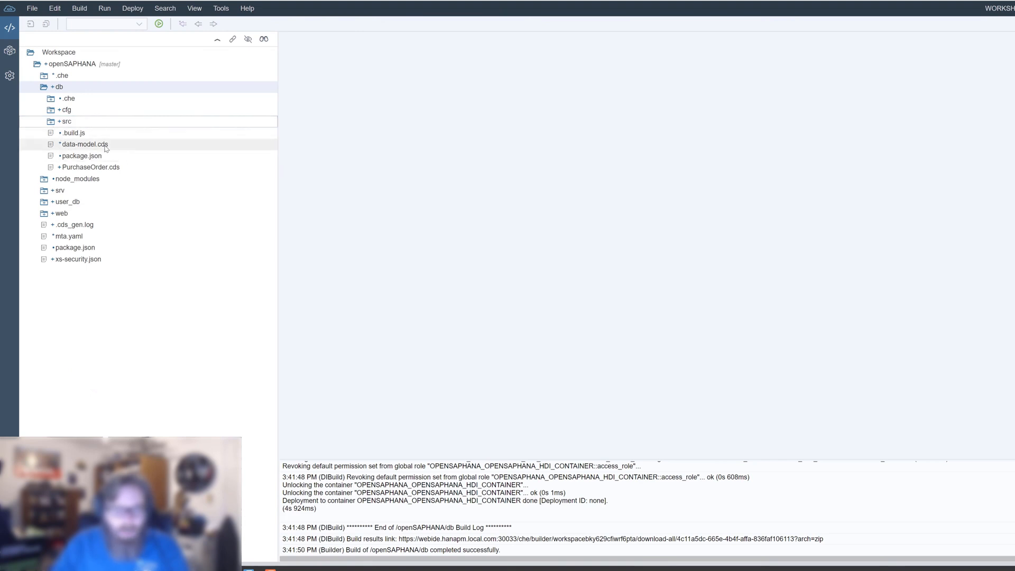
double_click(83, 144)
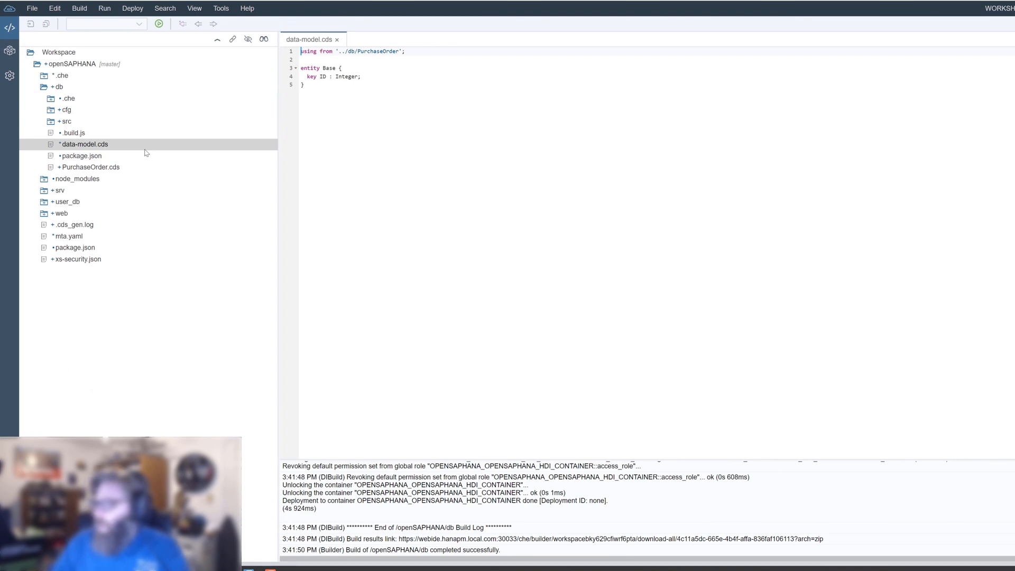
mouse_move(82, 155)
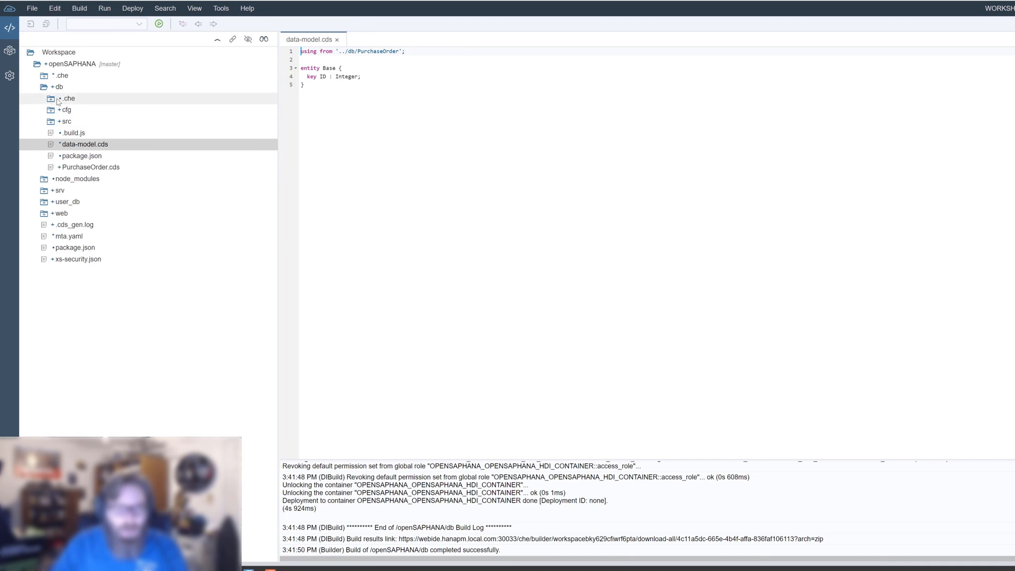
right_click(58, 87)
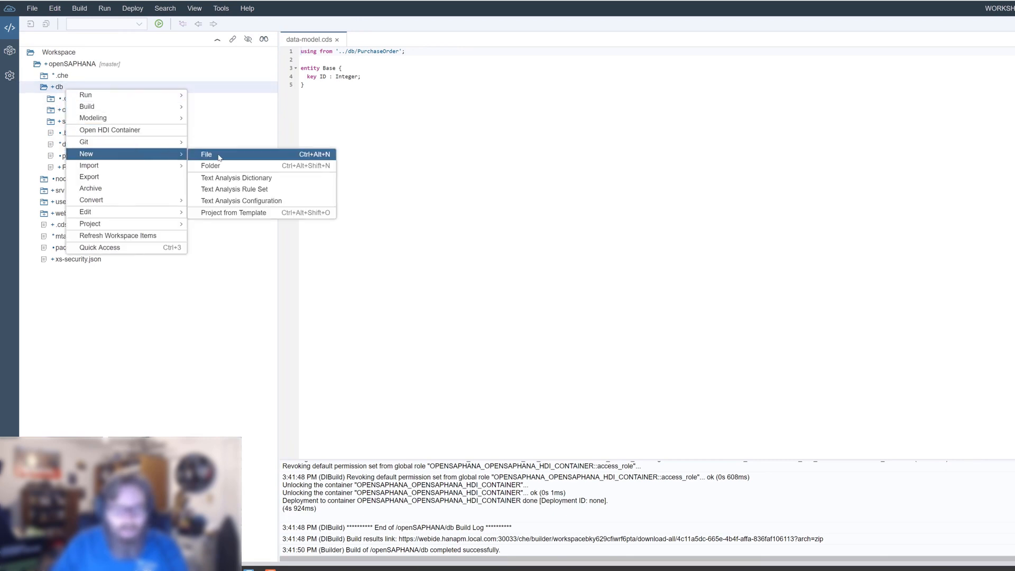
left_click(206, 154)
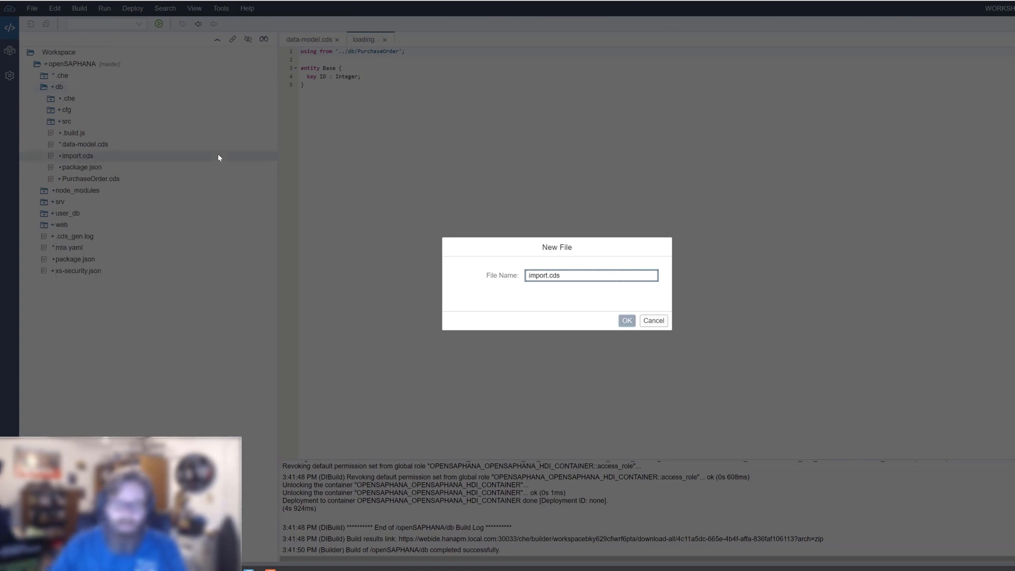
left_click(626, 320)
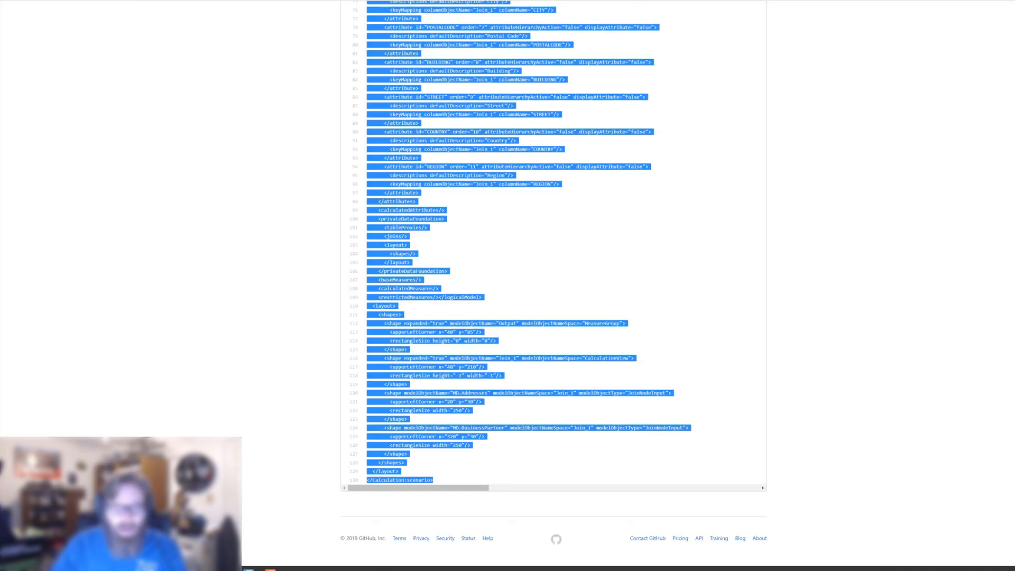
On the snippets_2.3.2 branch, view ex2/cds2.txt and copy its BUYER entity snippet.
left_click(363, 99)
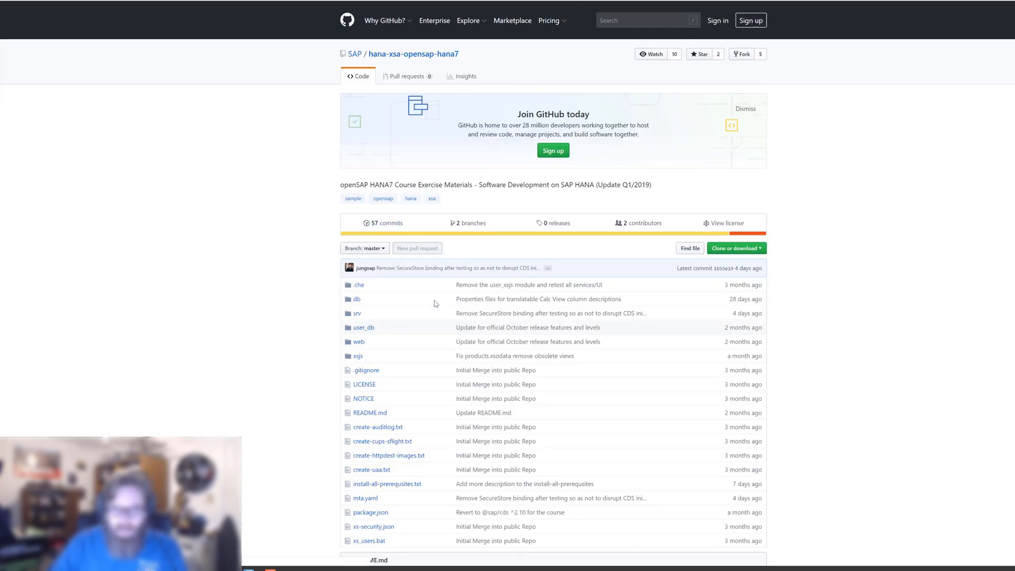
left_click(365, 247)
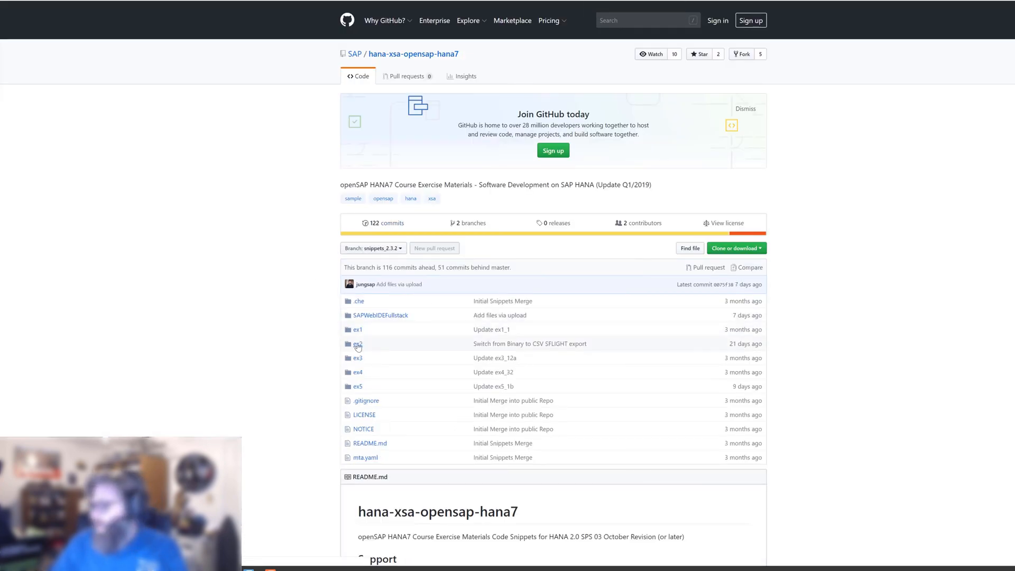
left_click(357, 343)
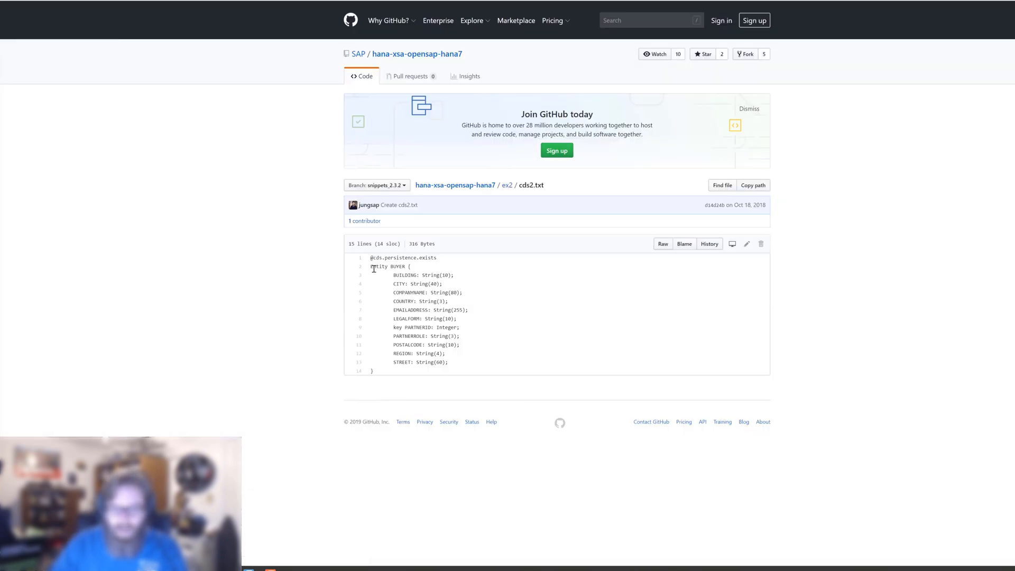
key("ctrl+a")
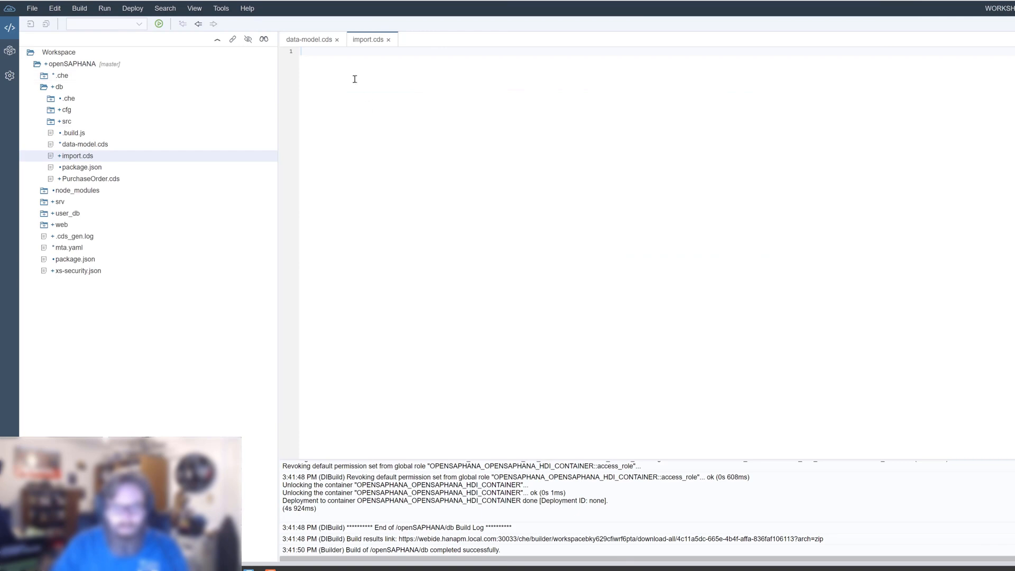
type("@cds.persistence.exists")
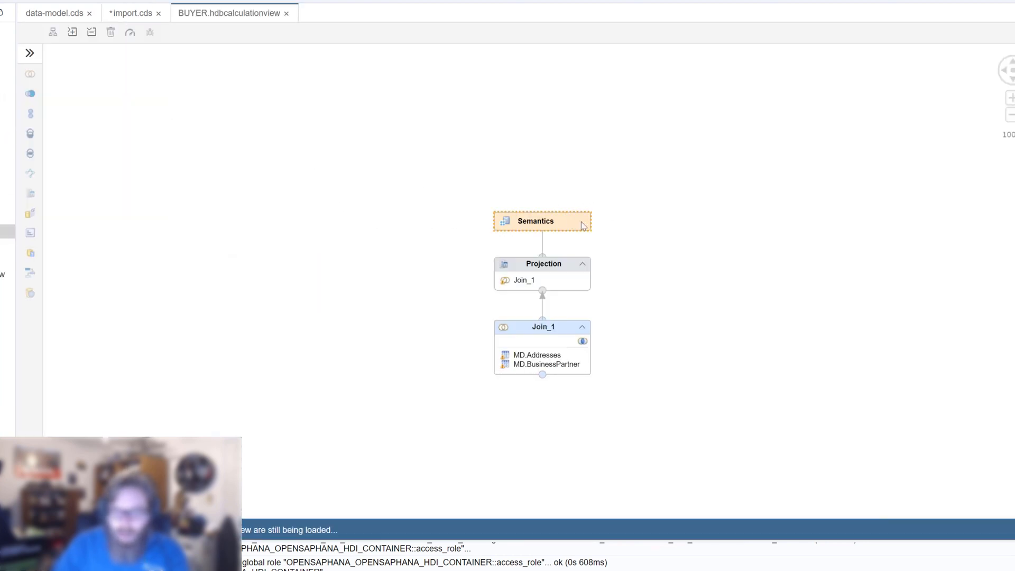
mouse_move(579, 224)
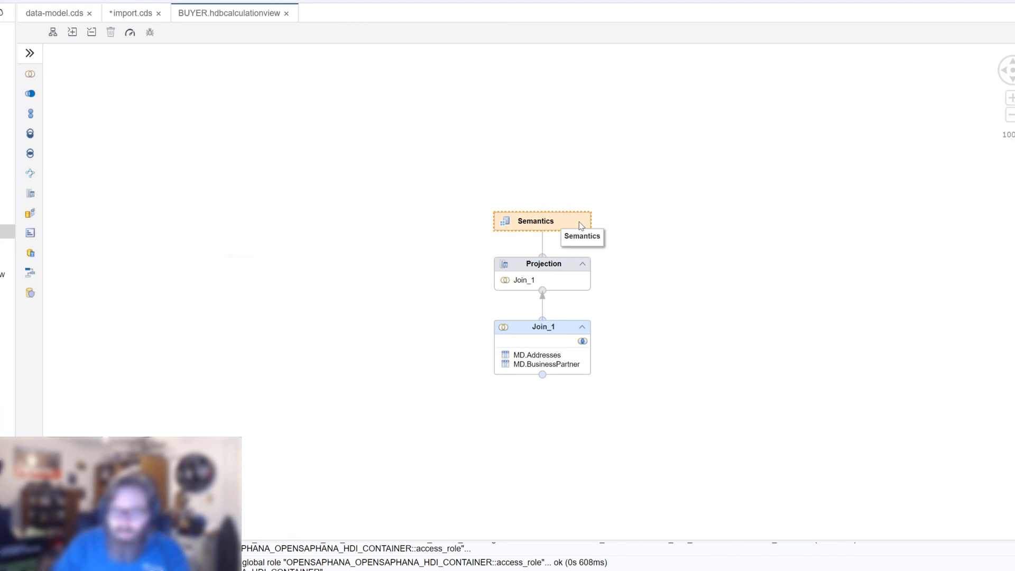
Check the BUYER view's output columns, then save import.cds with the BUYER entity.
left_click(535, 222)
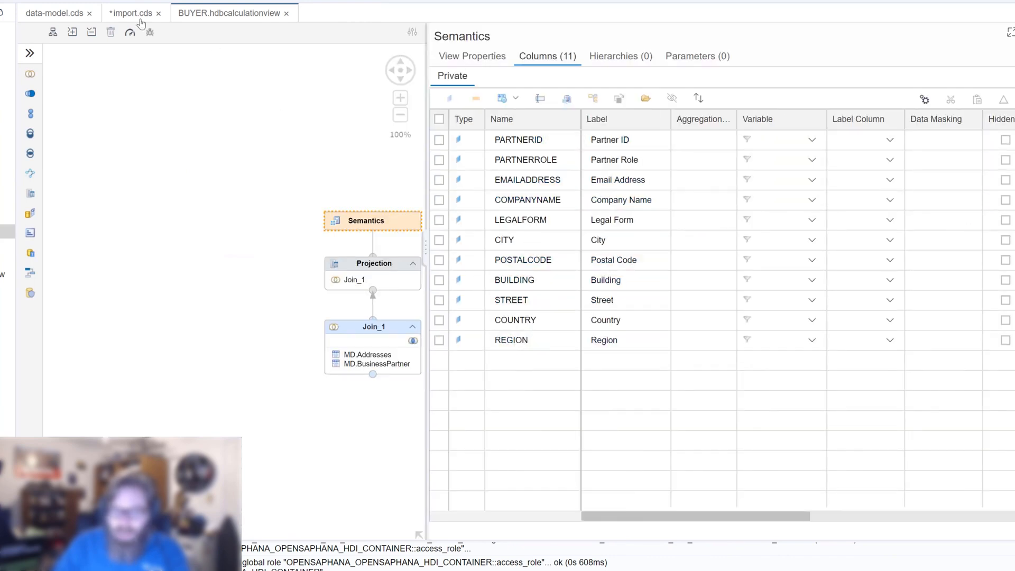
left_click(131, 13)
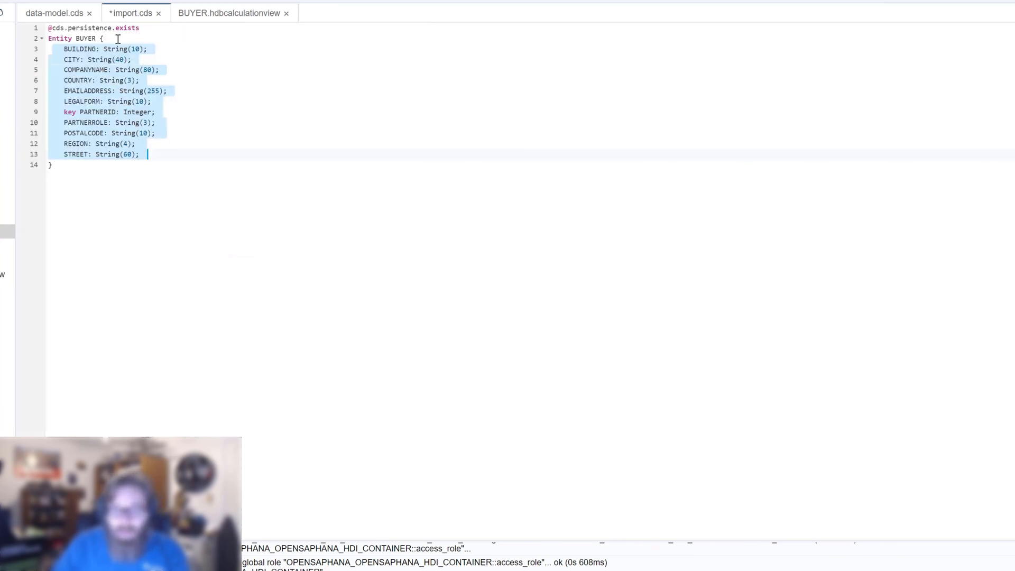
mouse_move(233, 12)
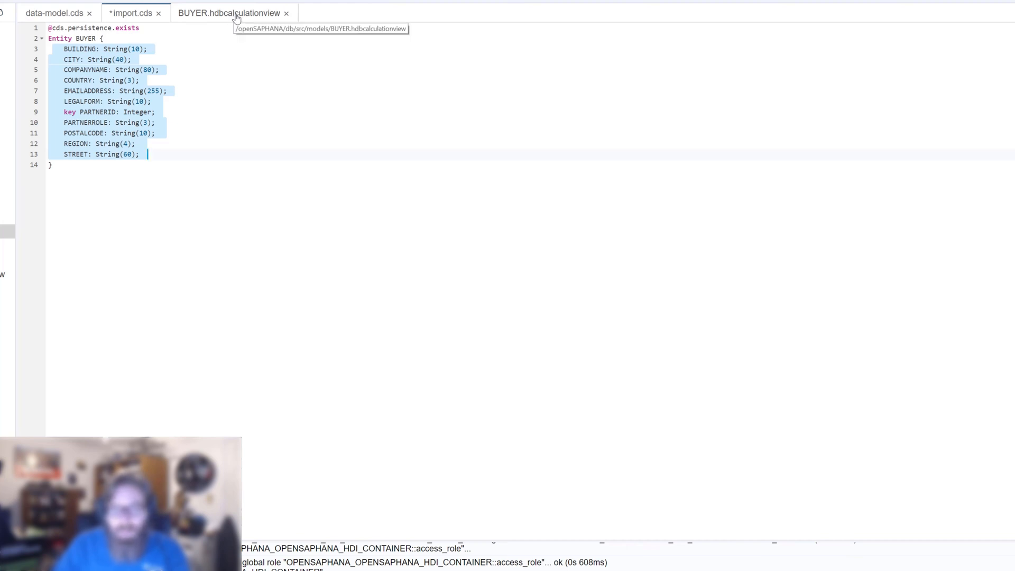
mouse_move(118, 113)
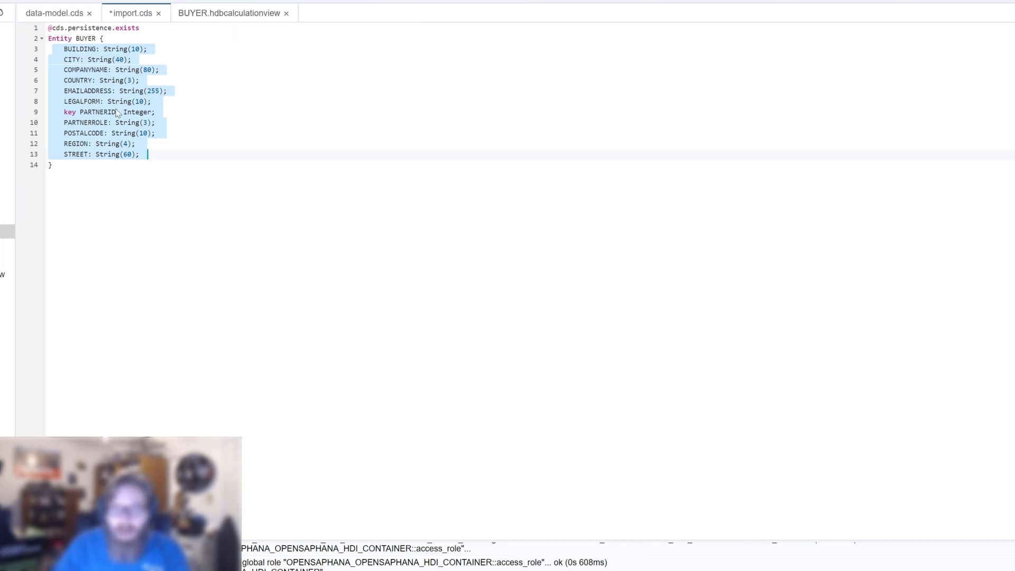
mouse_move(191, 145)
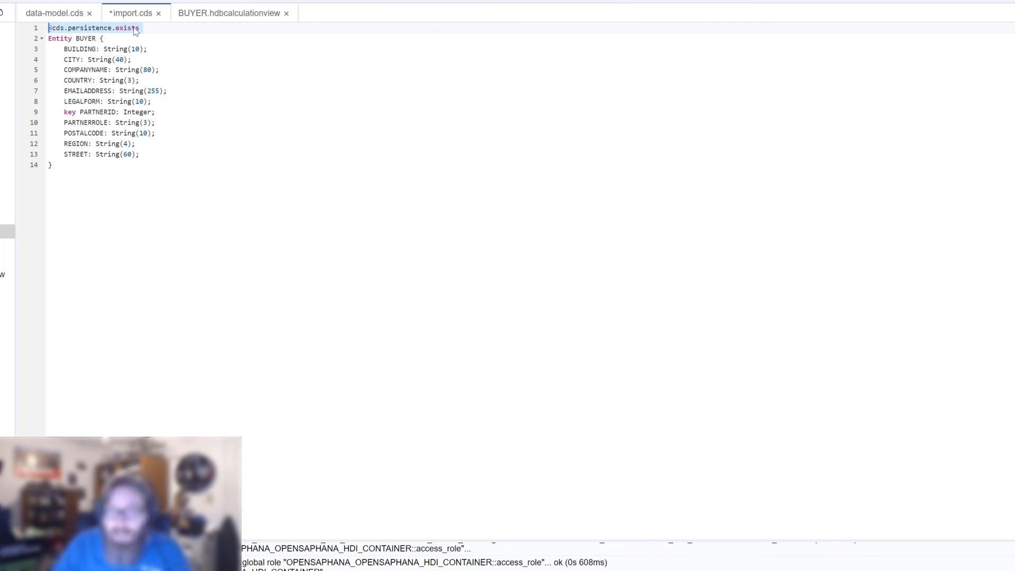
mouse_move(106, 49)
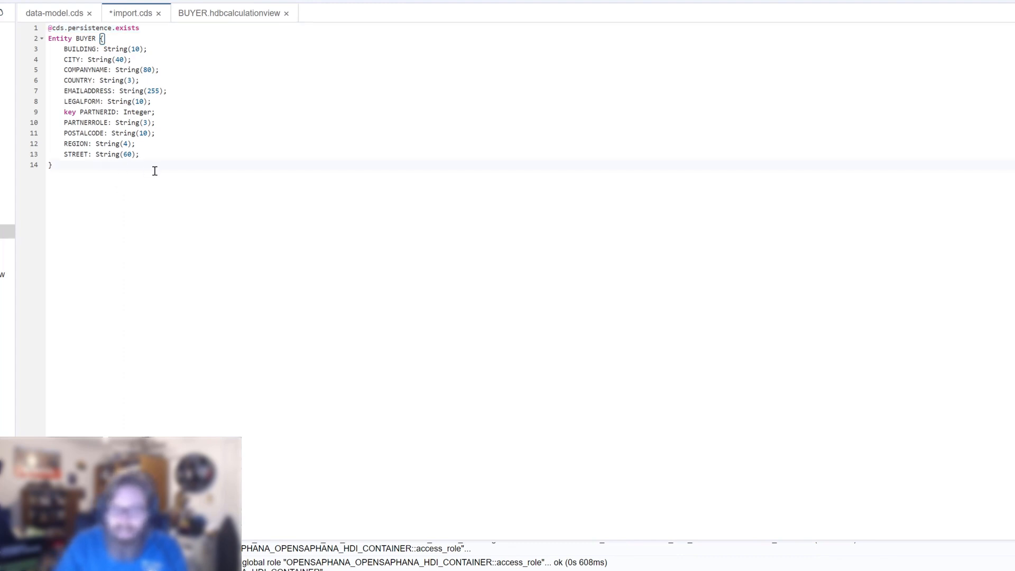
key("Enter")
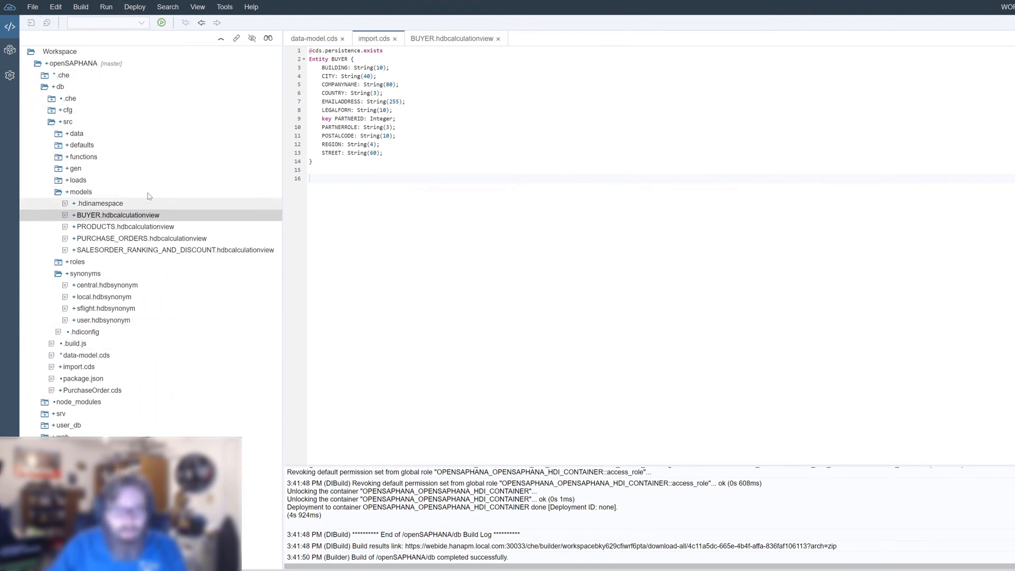
Expand the data folder and show the PurchaseOrder folder's context actions.
left_click(74, 133)
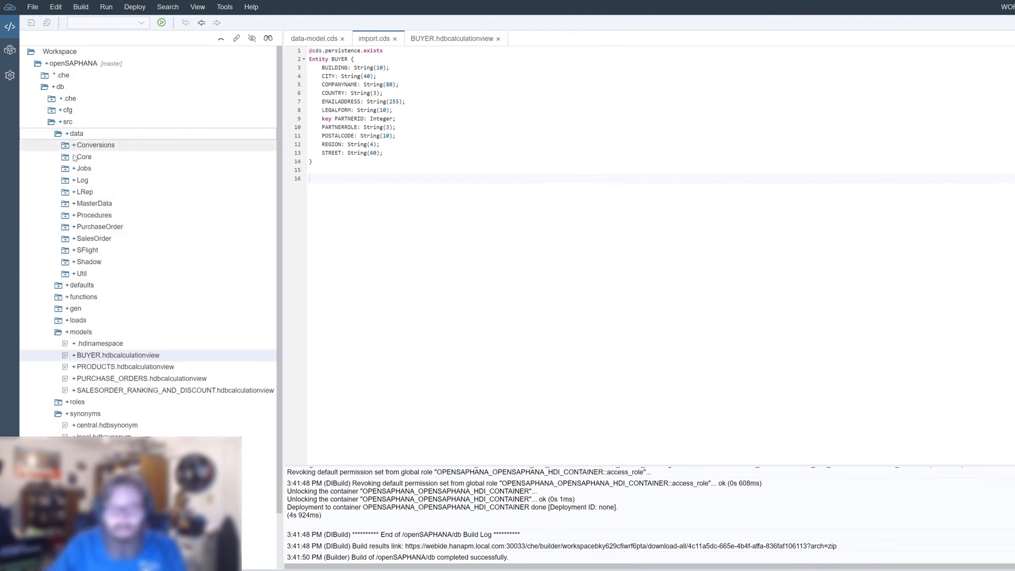
mouse_move(174, 220)
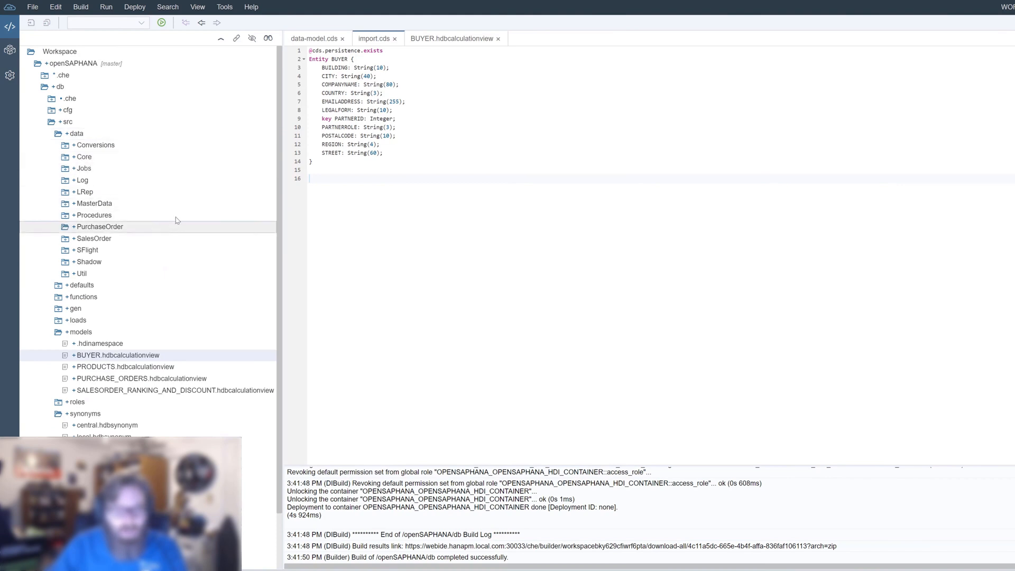
left_click(100, 226)
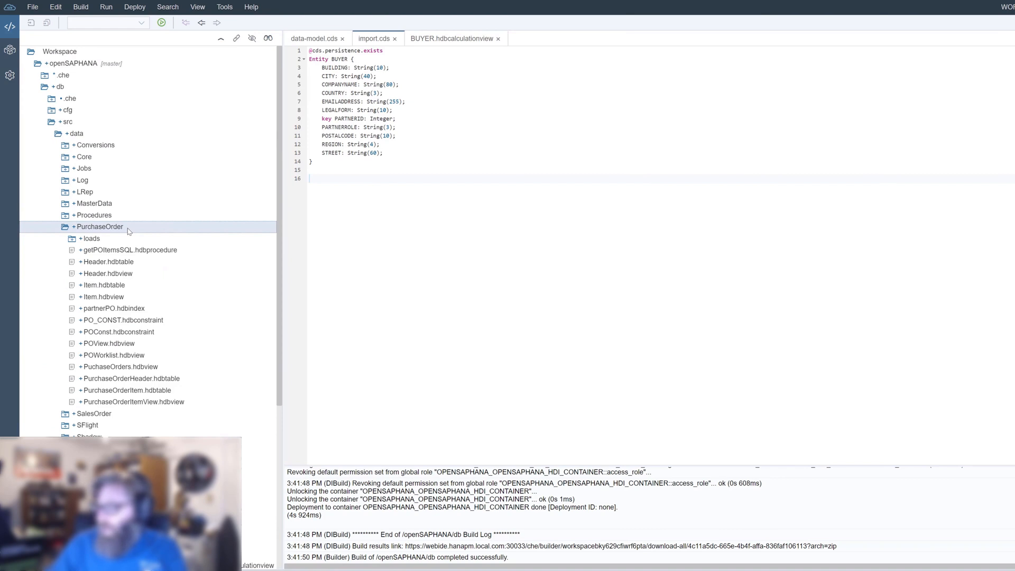
right_click(101, 226)
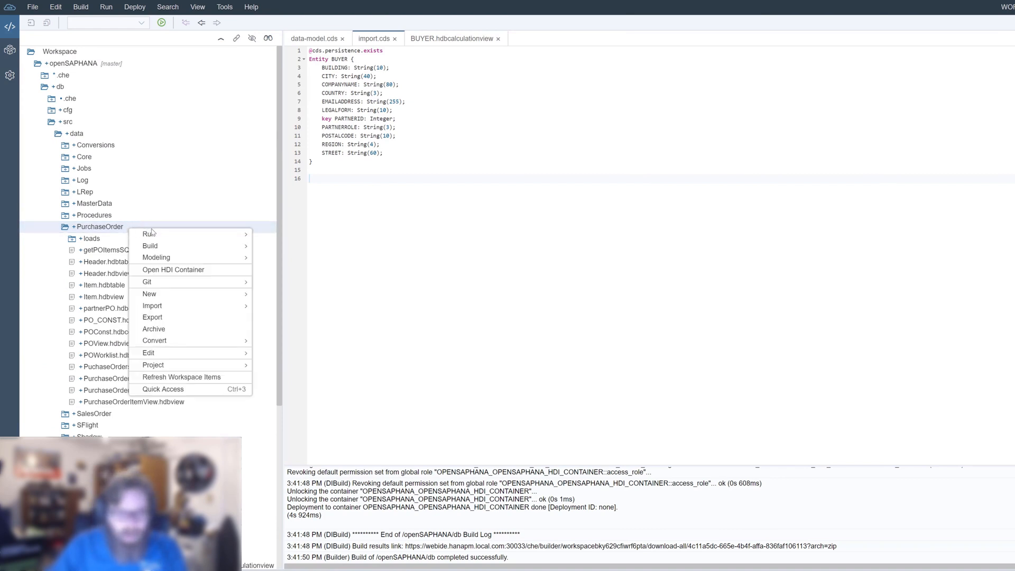
mouse_move(153, 305)
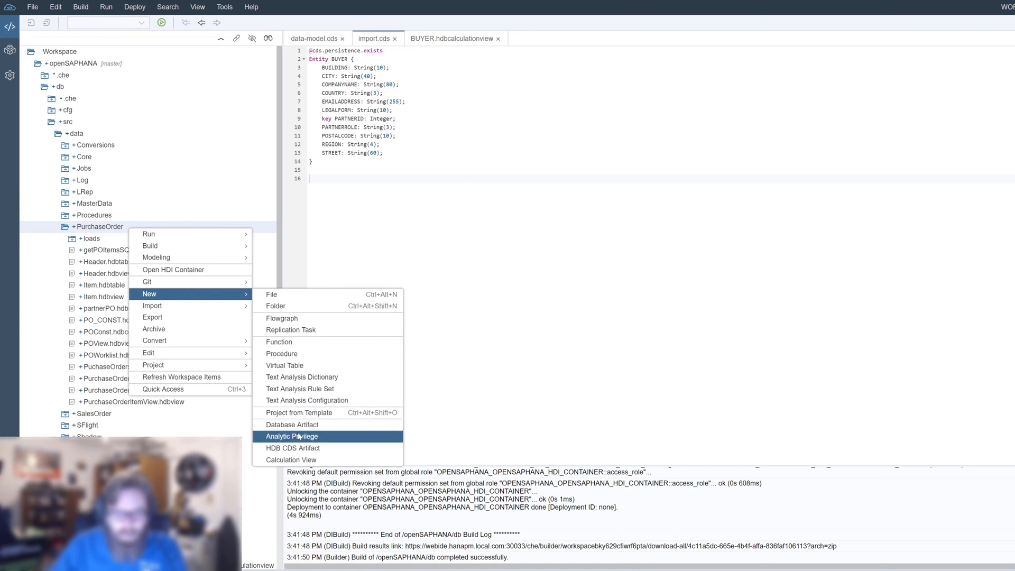
Create a database artifact named PURCHASE_ORDER_ITEM_VIEW of the hdbview type.
left_click(295, 424)
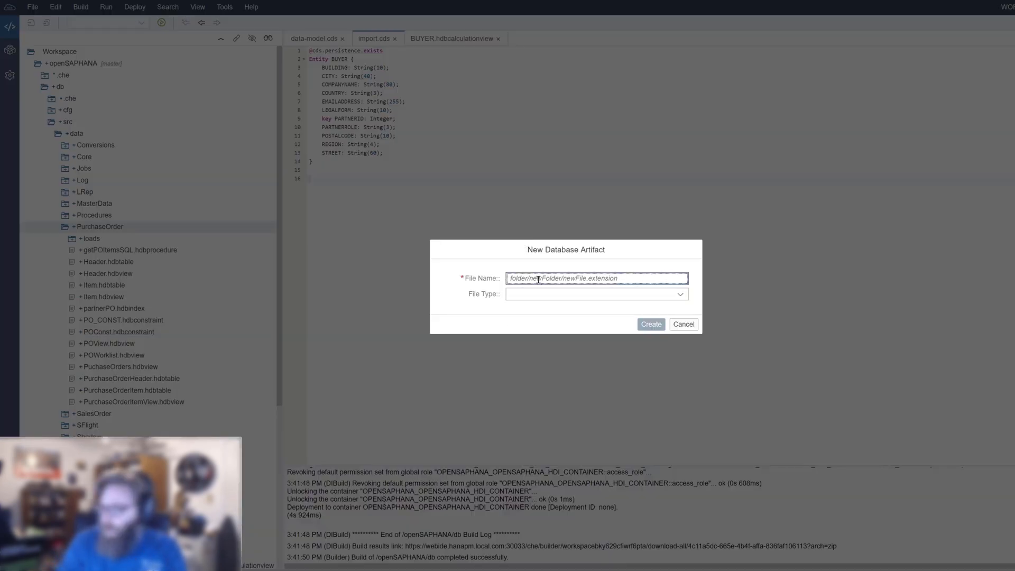
type("PURCHASE")
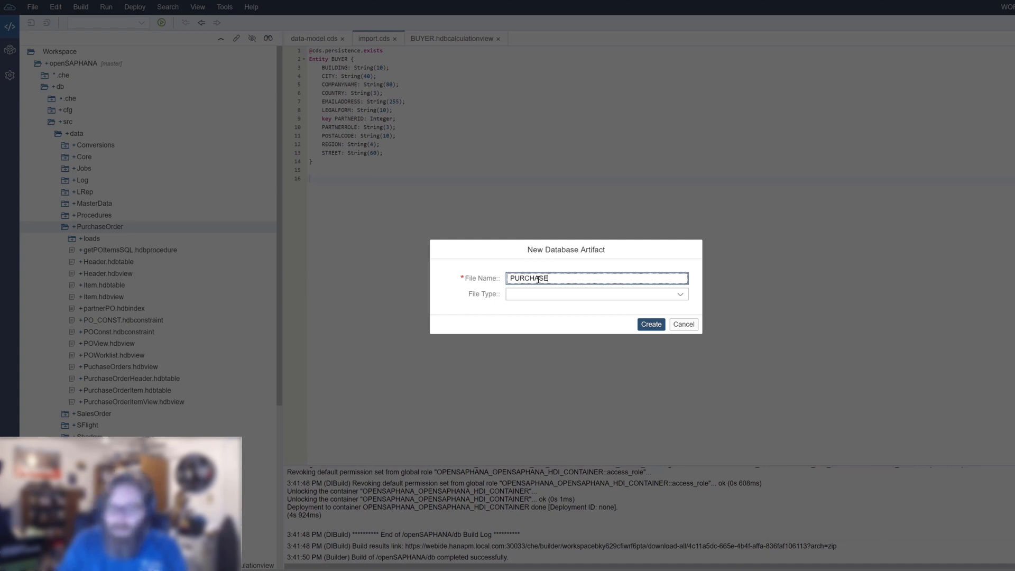
type("_ORDER_ITEM")
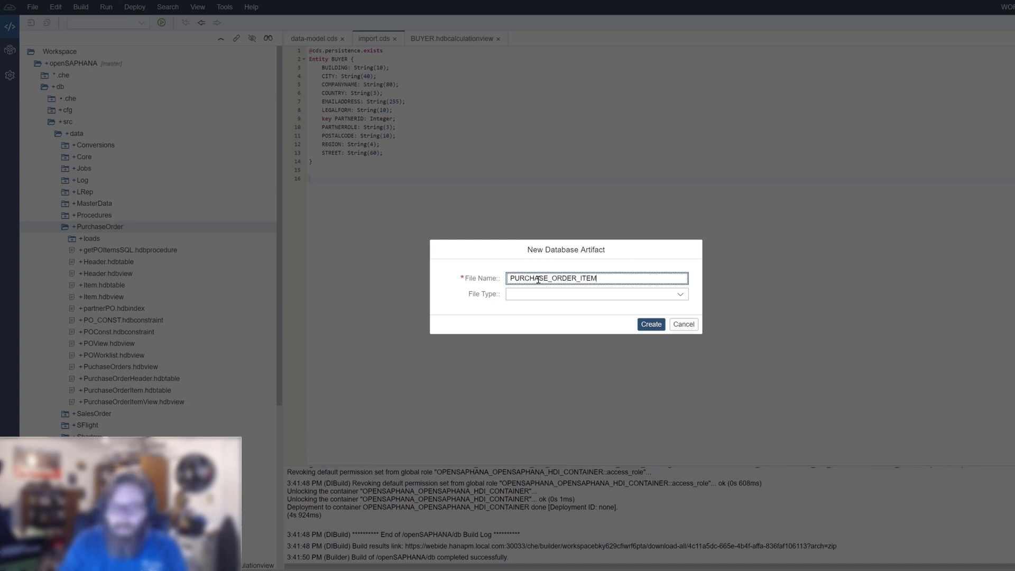
type("_VIEW")
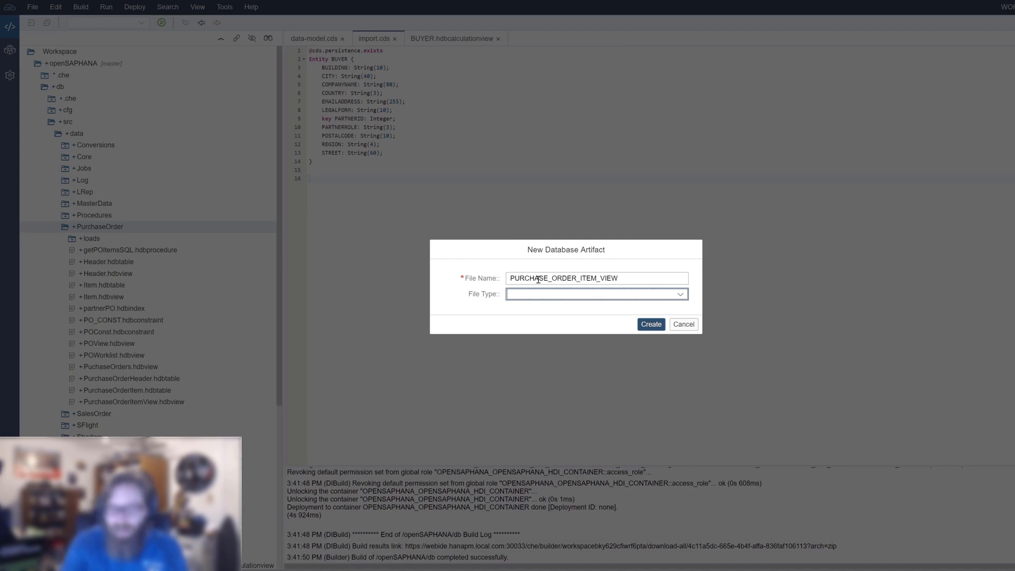
left_click(593, 294)
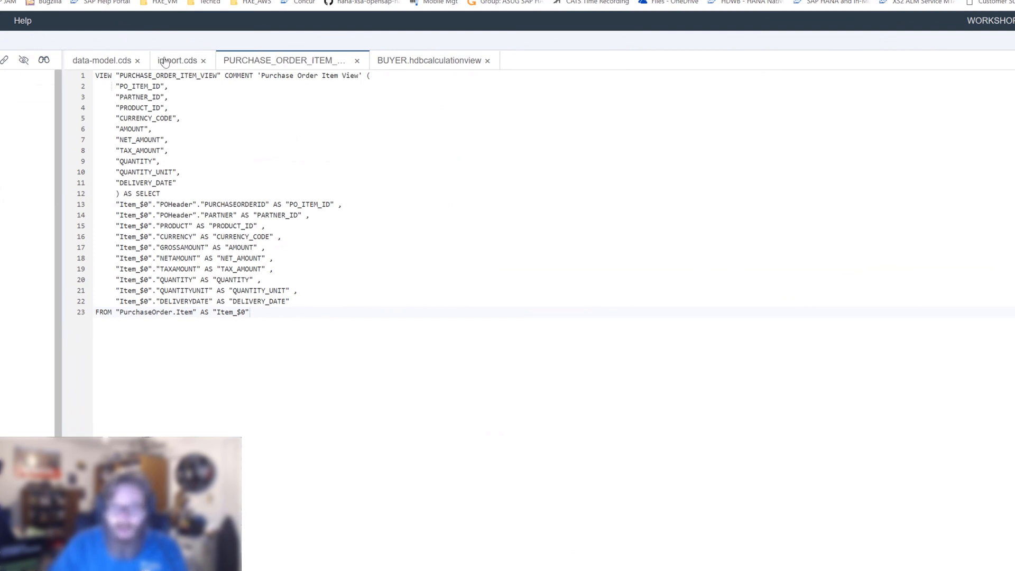
Add the BusinessKey String(10) type and PURCHASE_ORDER_ITEM_VIEW entity in import.cds, fixing indentation.
left_click(177, 60)
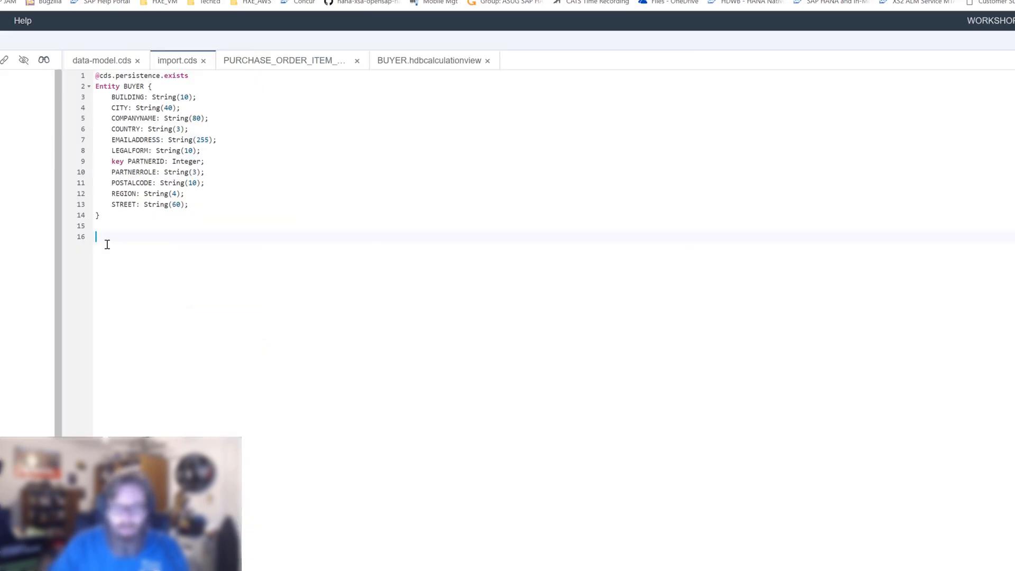
type("type BusinessKey : String(10);")
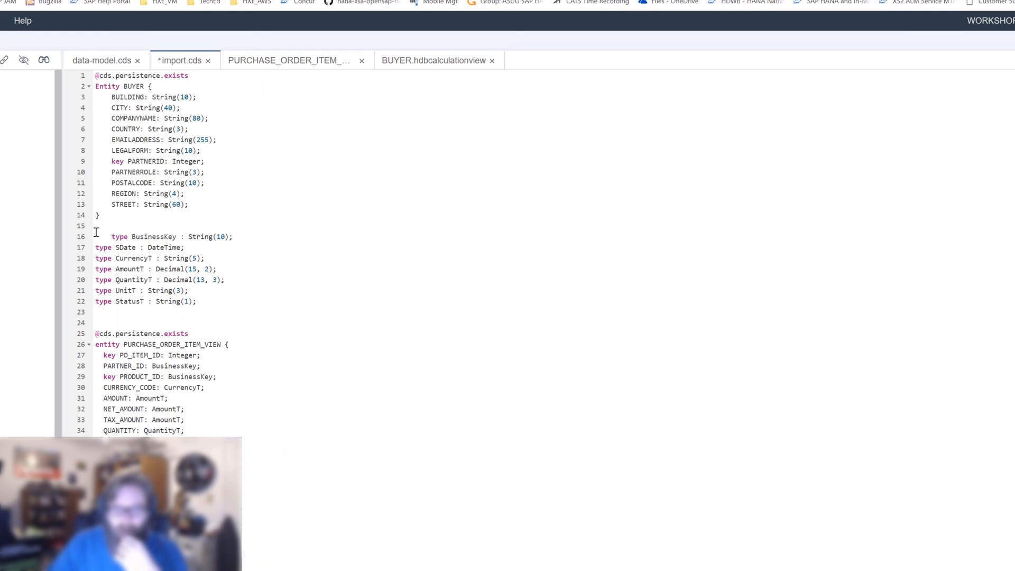
left_click(395, 306)
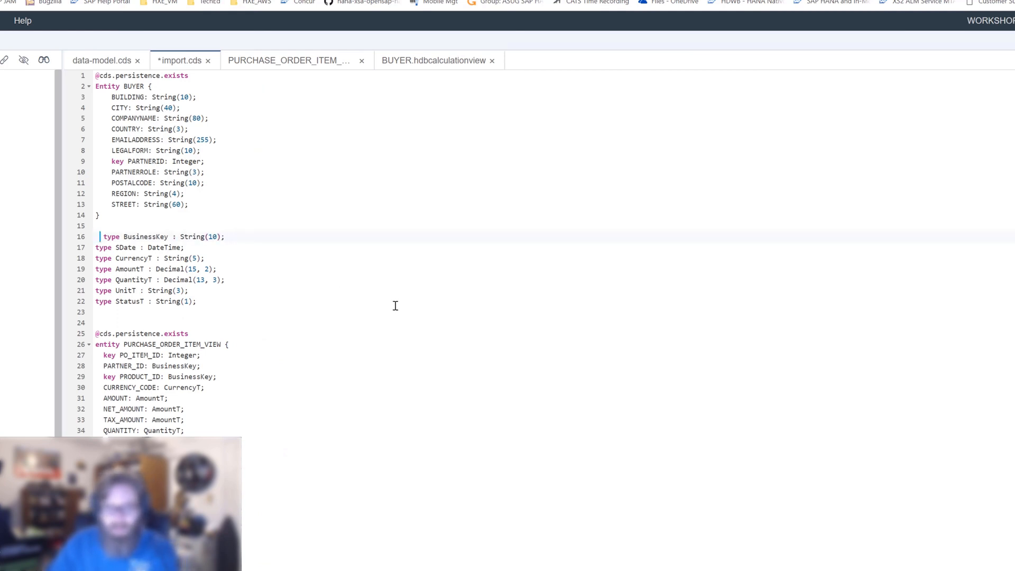
scroll("down", 3)
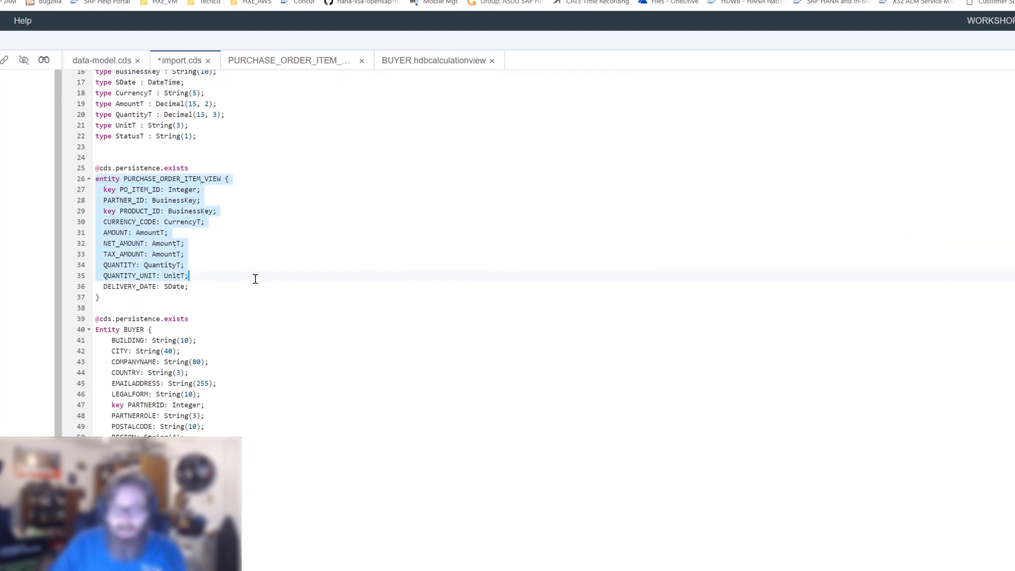
mouse_move(287, 61)
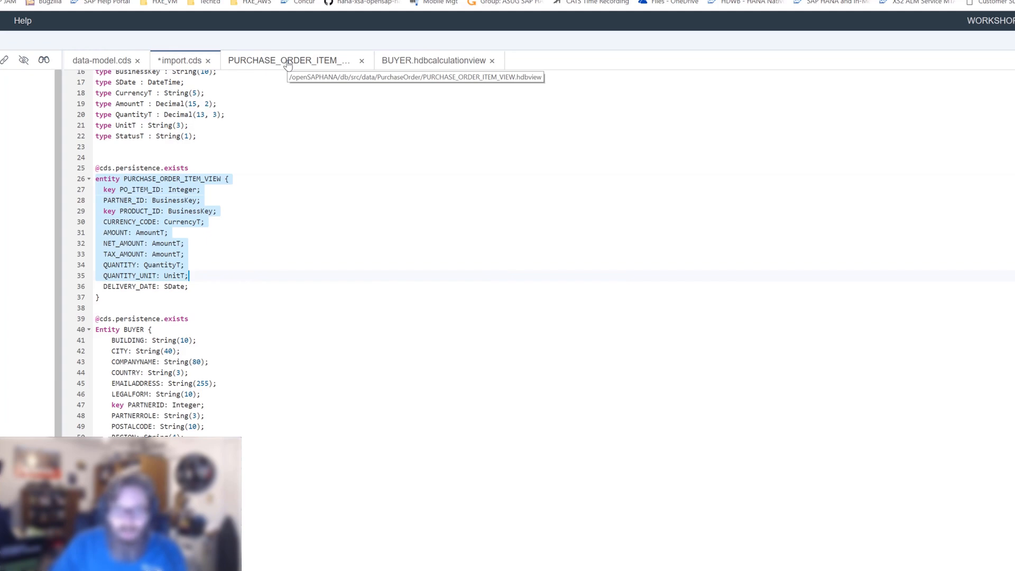
scroll("up", 3)
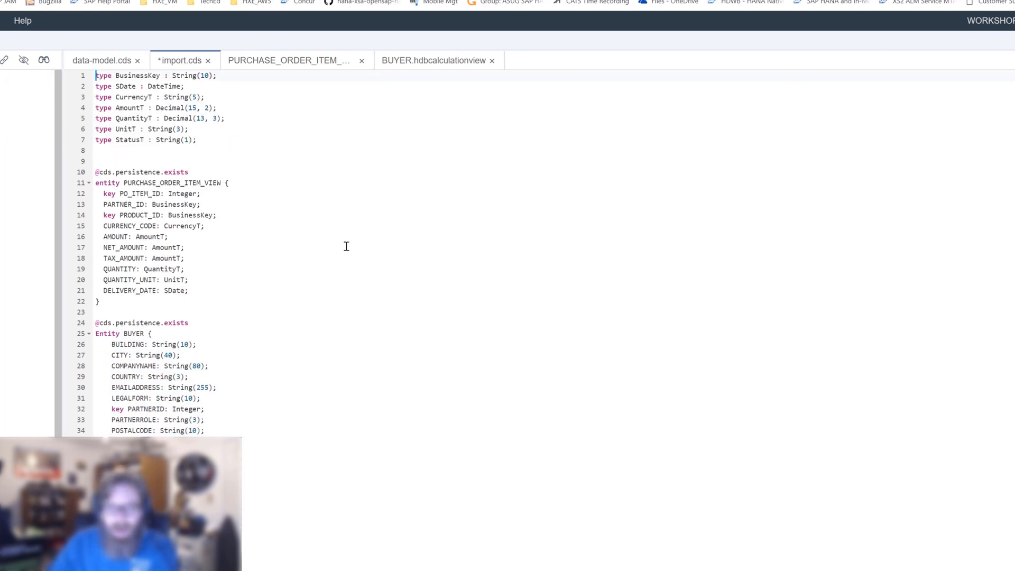
scroll("down", 3)
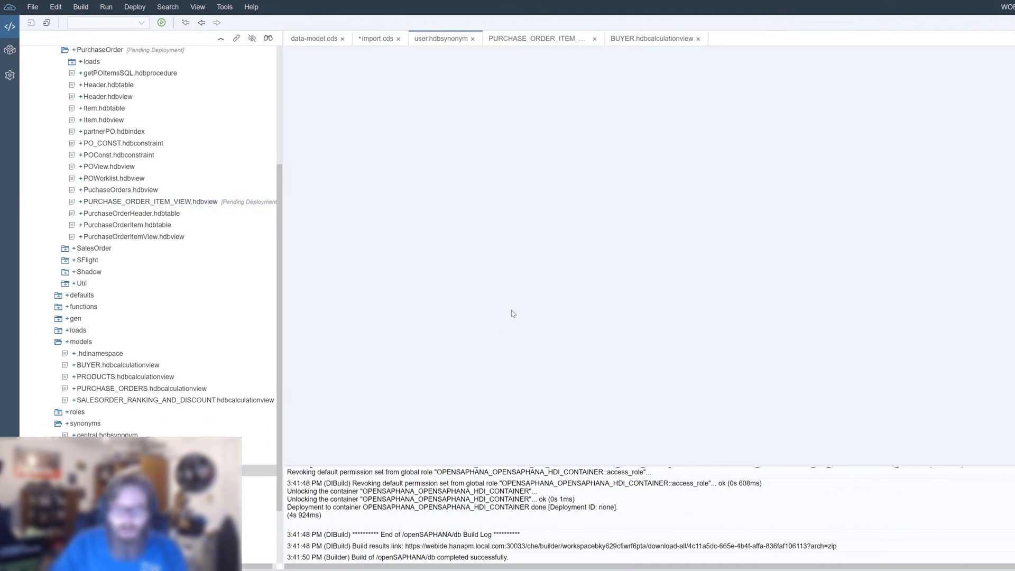
mouse_move(415, 128)
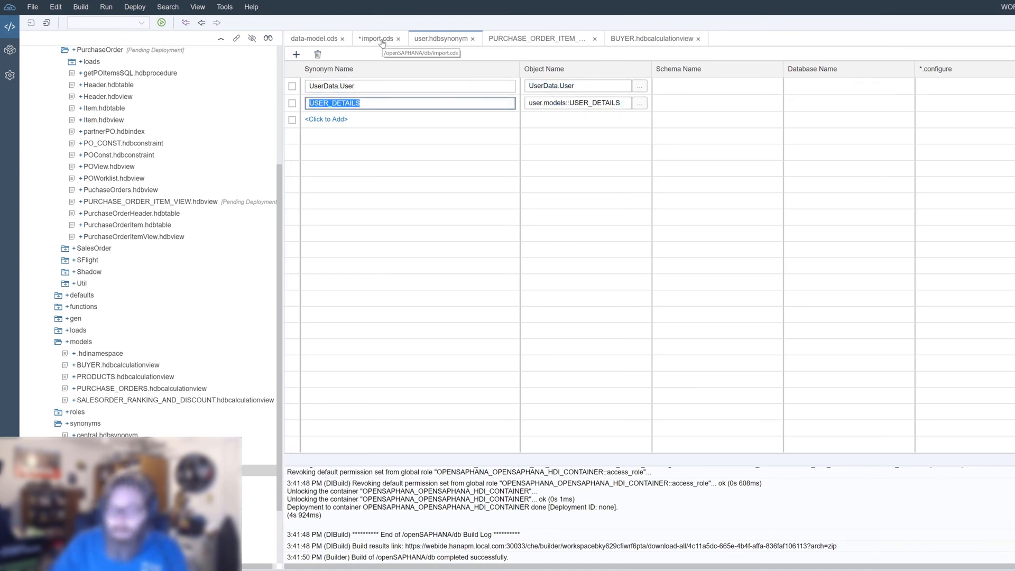
Return to import.cds holding USER_DETAILS and CURRENCY entities to save it.
left_click(378, 38)
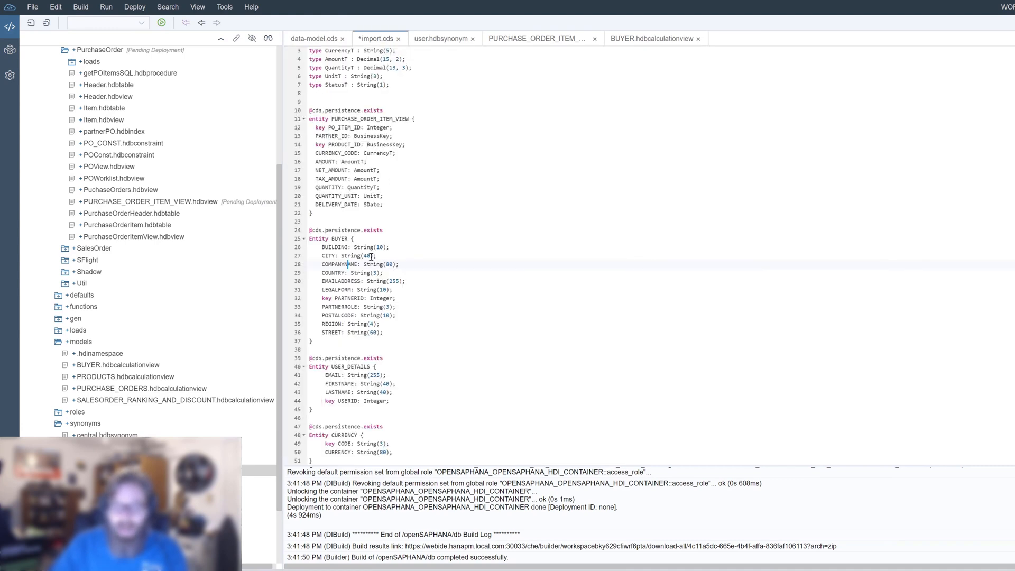
mouse_move(350, 433)
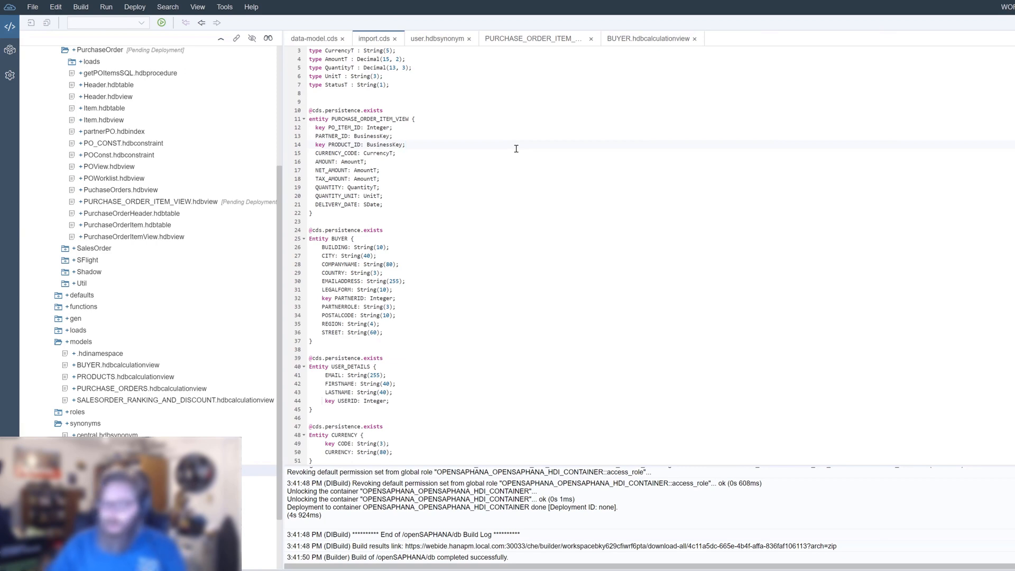
mouse_move(316, 38)
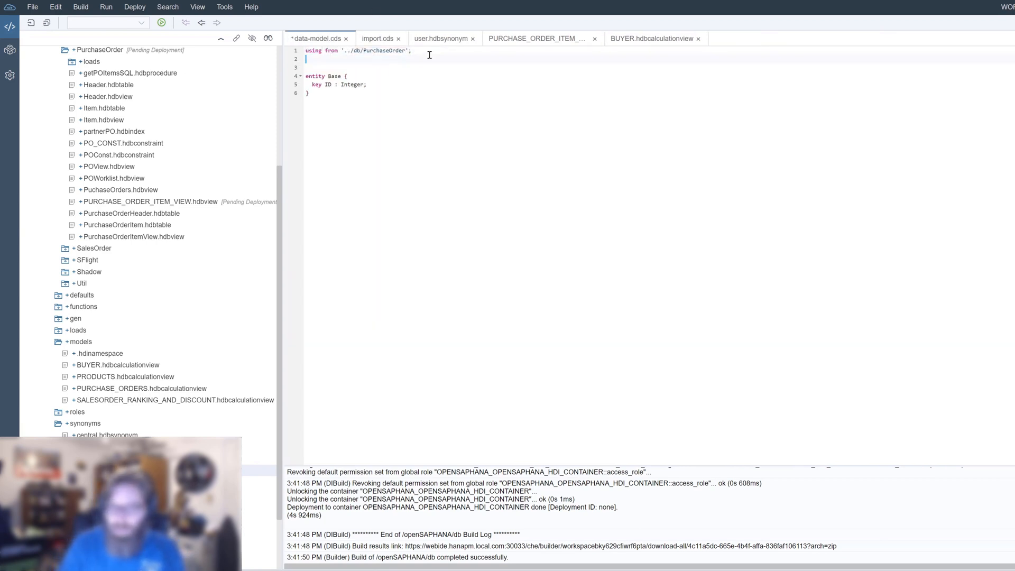
Add the line using from "../db/import"; to data-model.cds.
type("using fro")
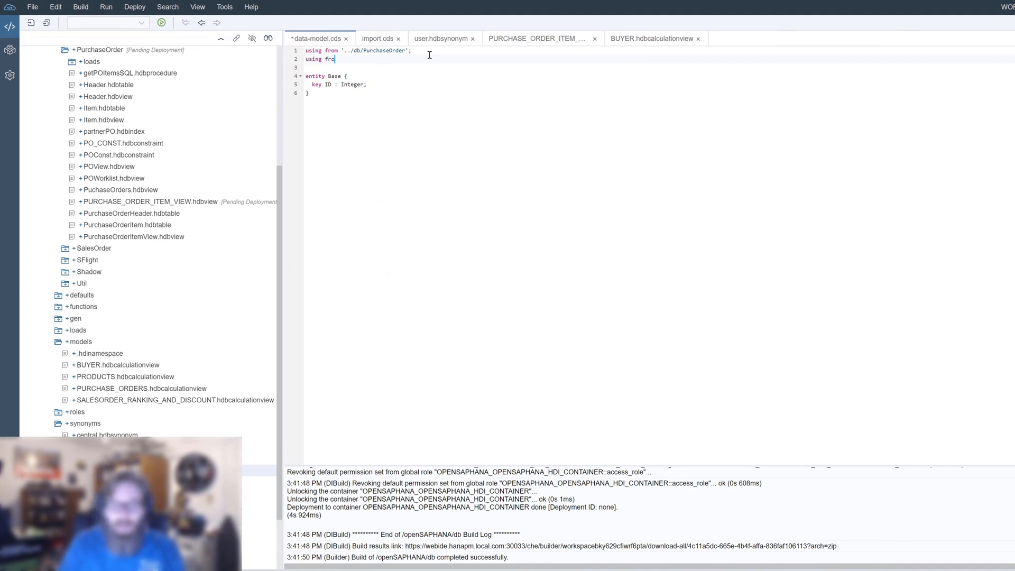
type("m \"../")
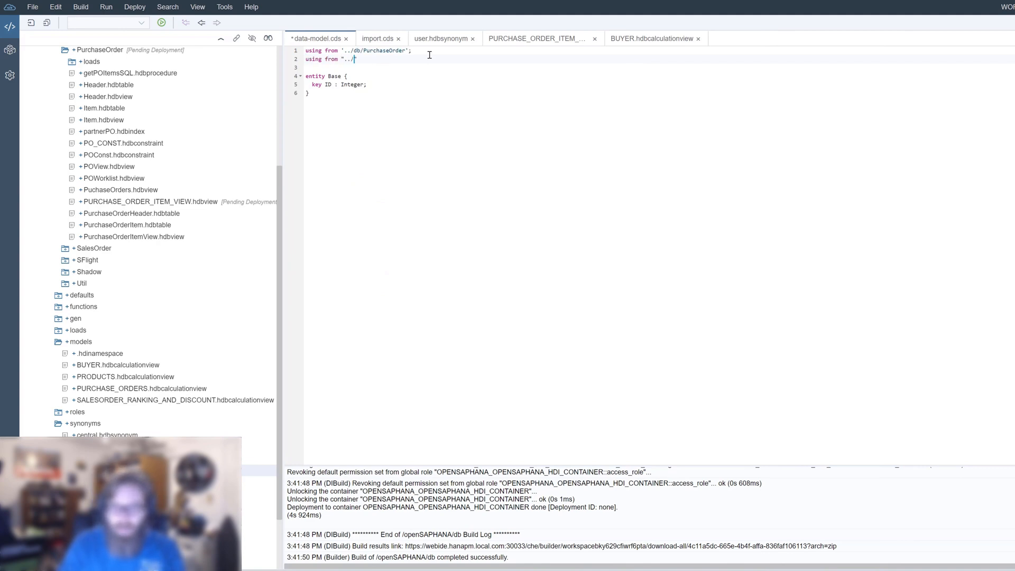
type("db/")
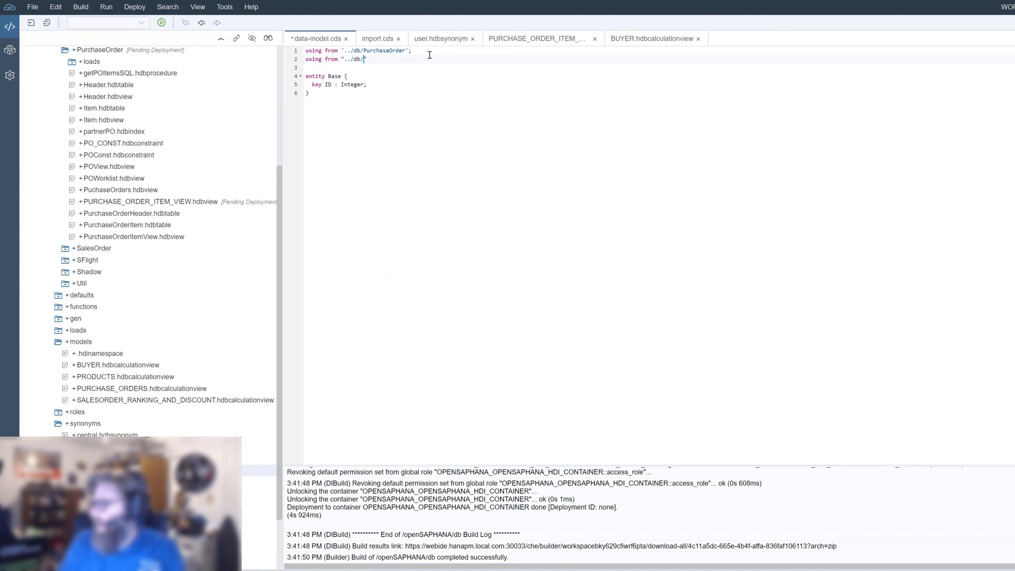
type("import\"")
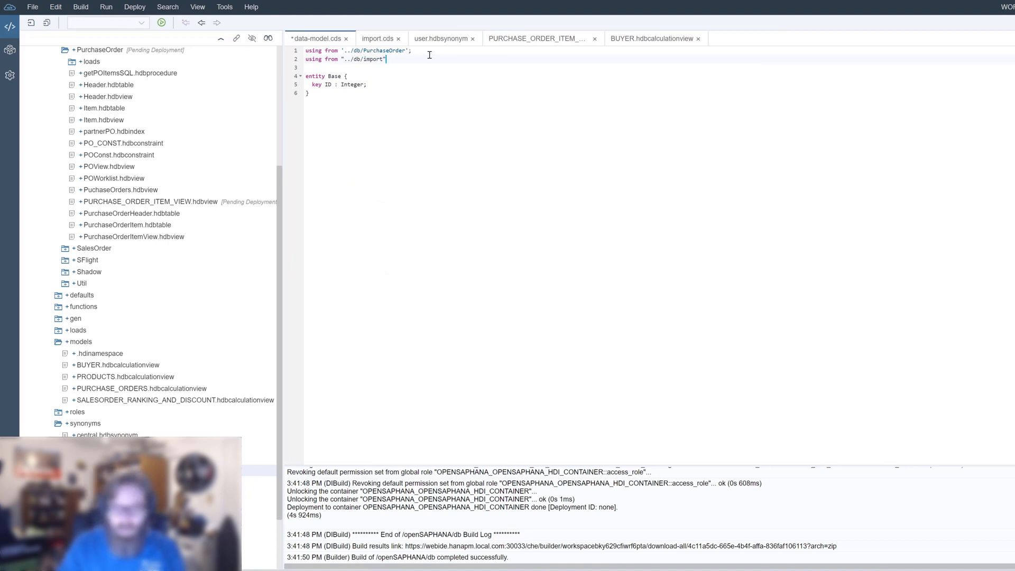
type(";")
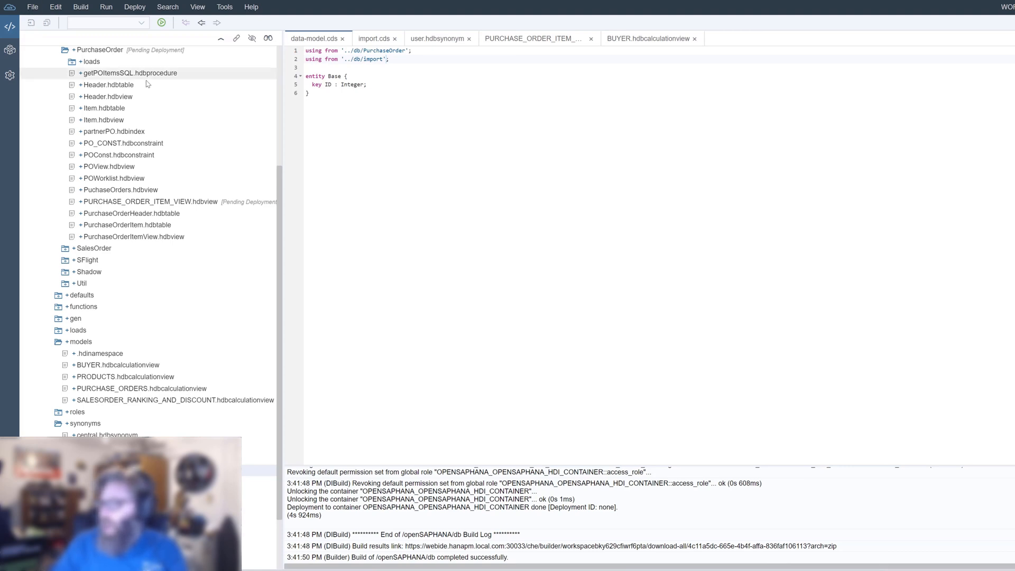
Build the CDS artifacts, then build the db module so deployment completes successfully.
scroll("up", 3)
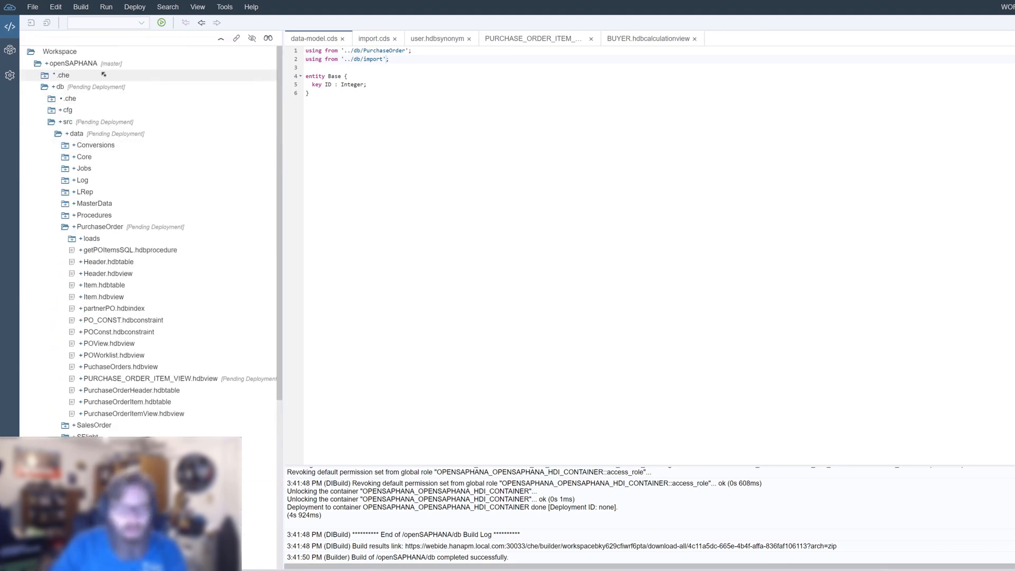
right_click(73, 62)
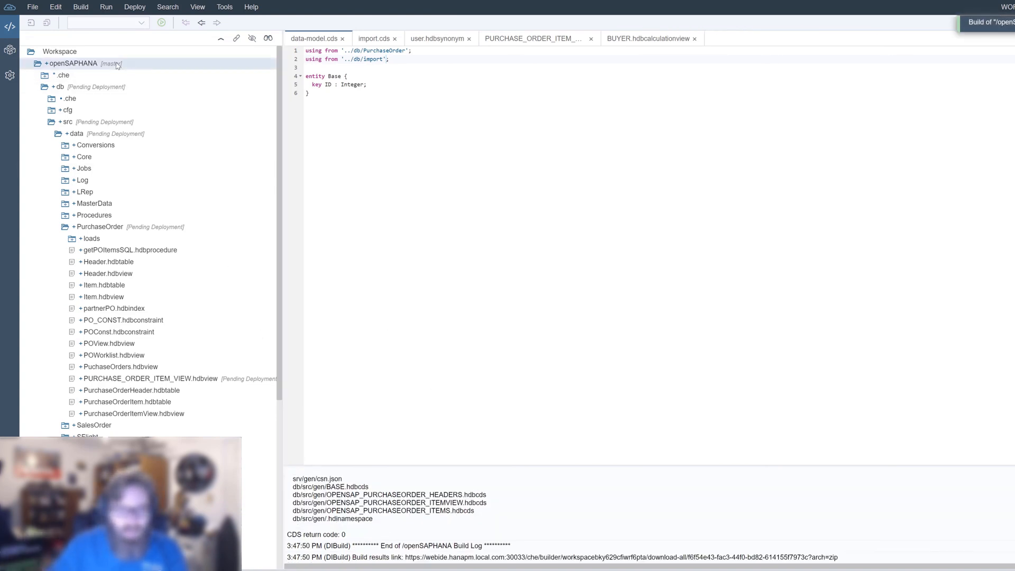
right_click(59, 85)
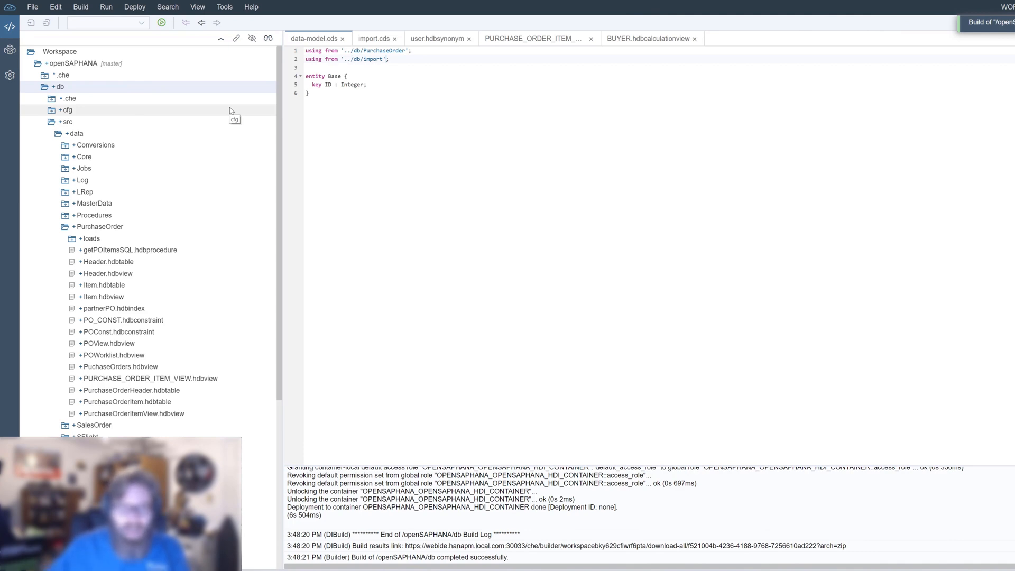
left_click(44, 86)
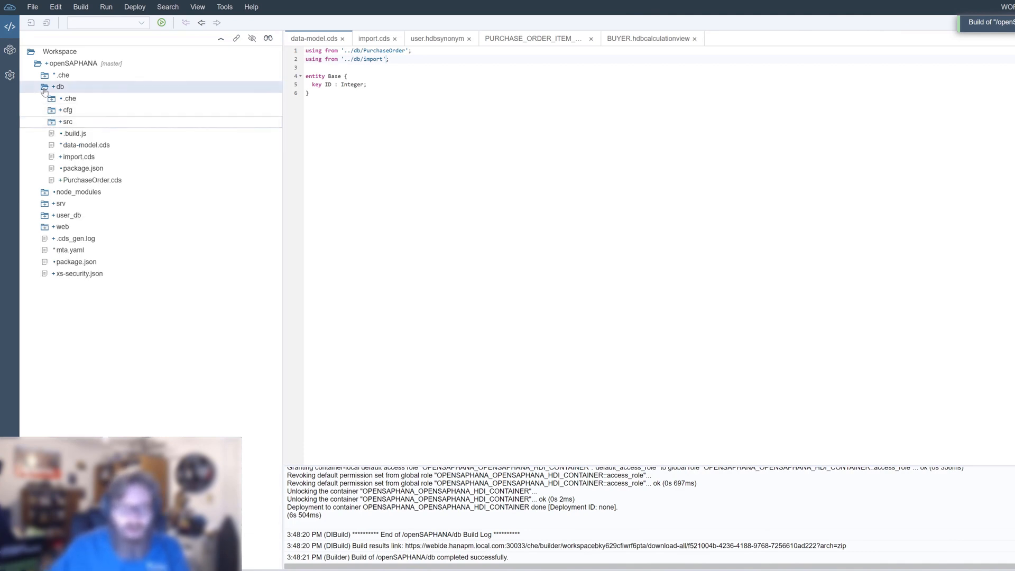